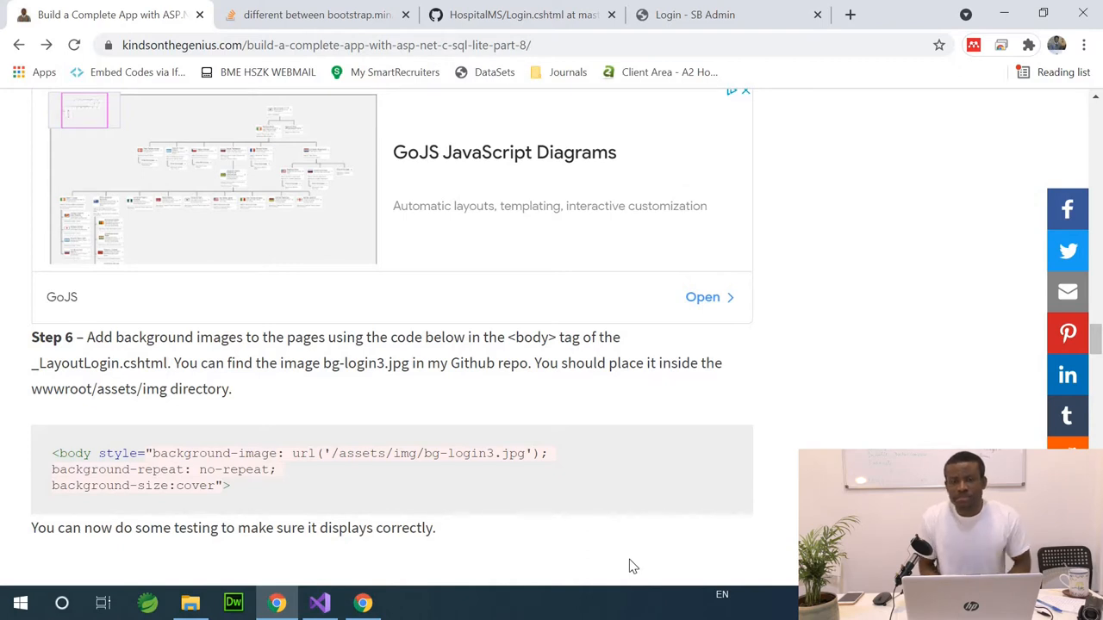
pyautogui.moveTo(586, 586)
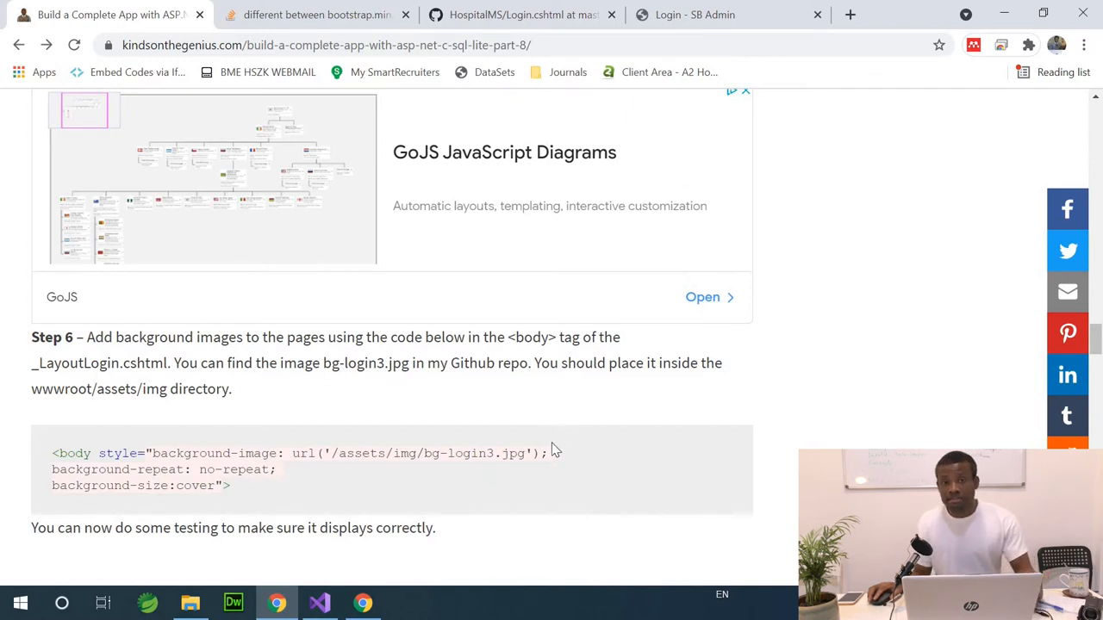
pyautogui.moveTo(349, 469)
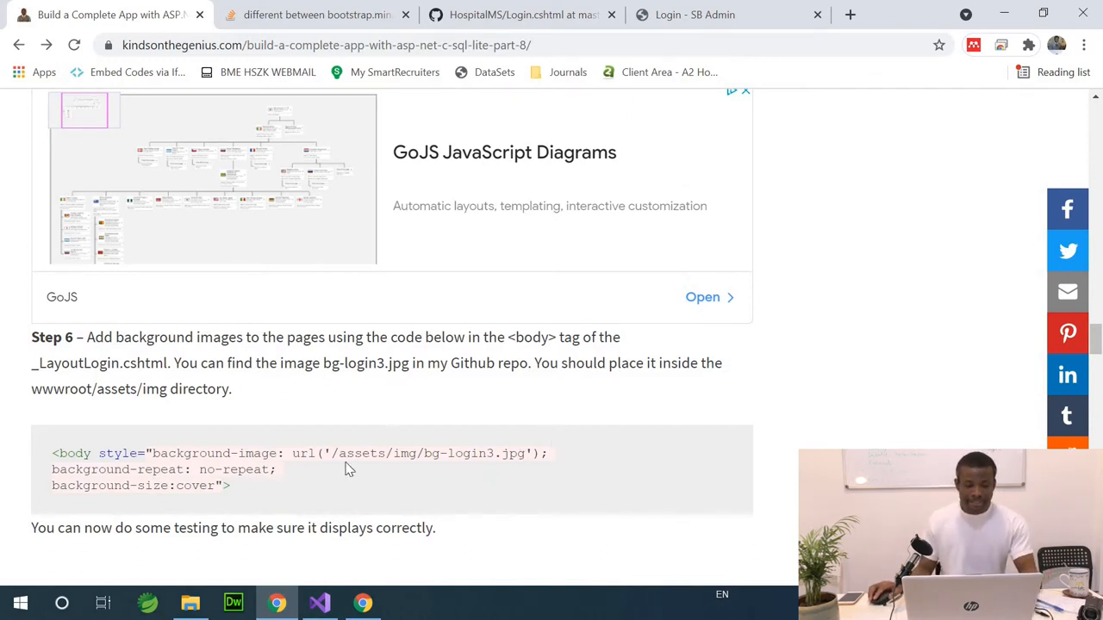
pyautogui.moveTo(274, 386)
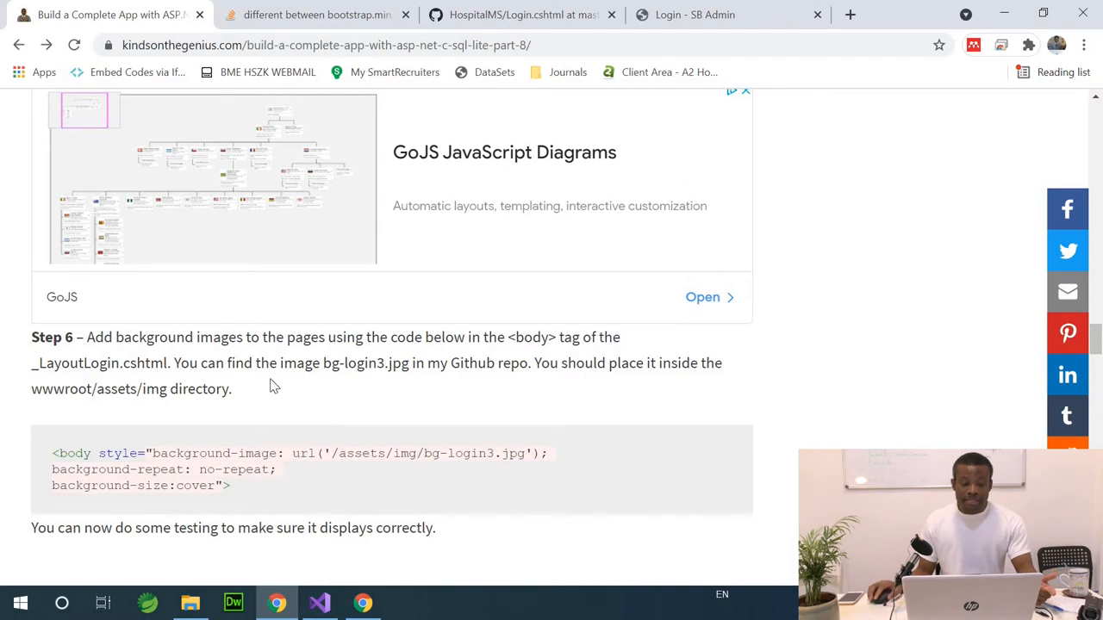
pyautogui.moveTo(374, 355)
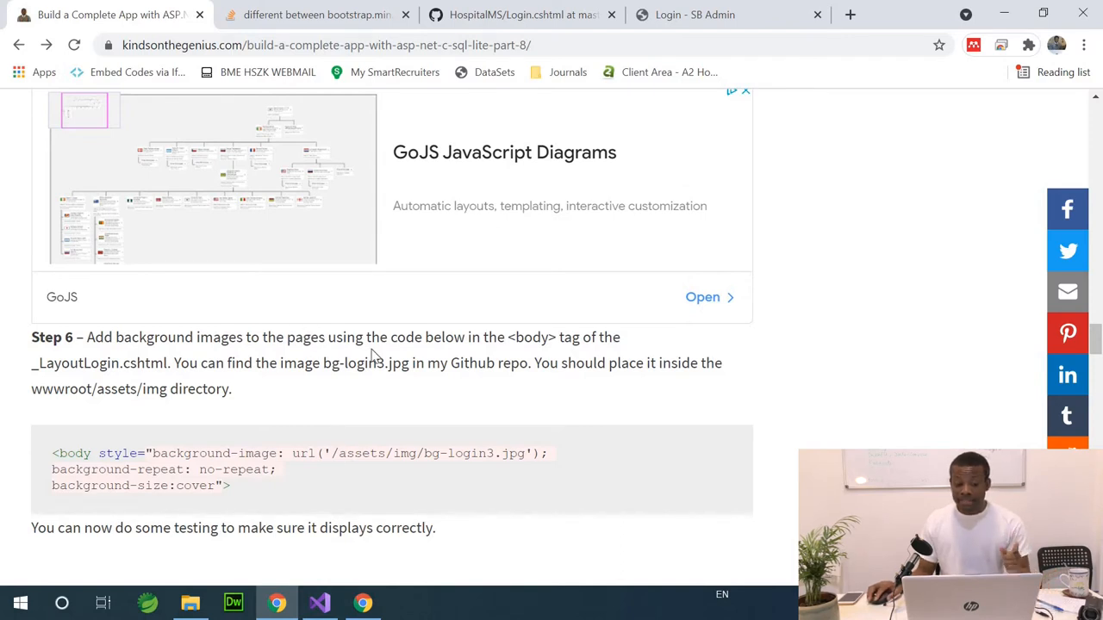
pyautogui.moveTo(593, 392)
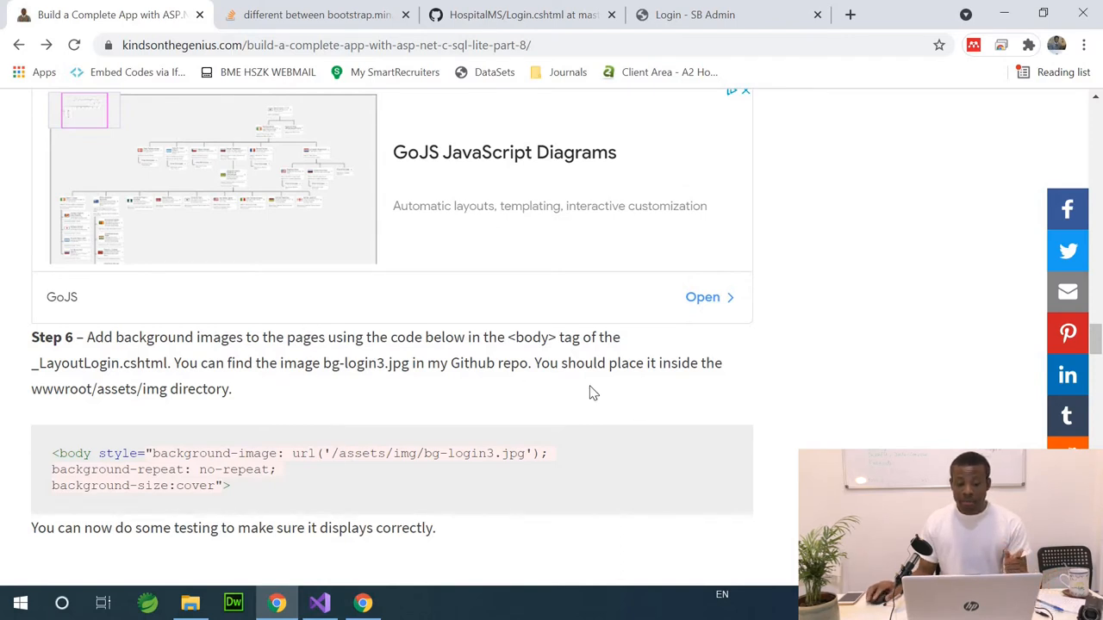
pyautogui.moveTo(266, 414)
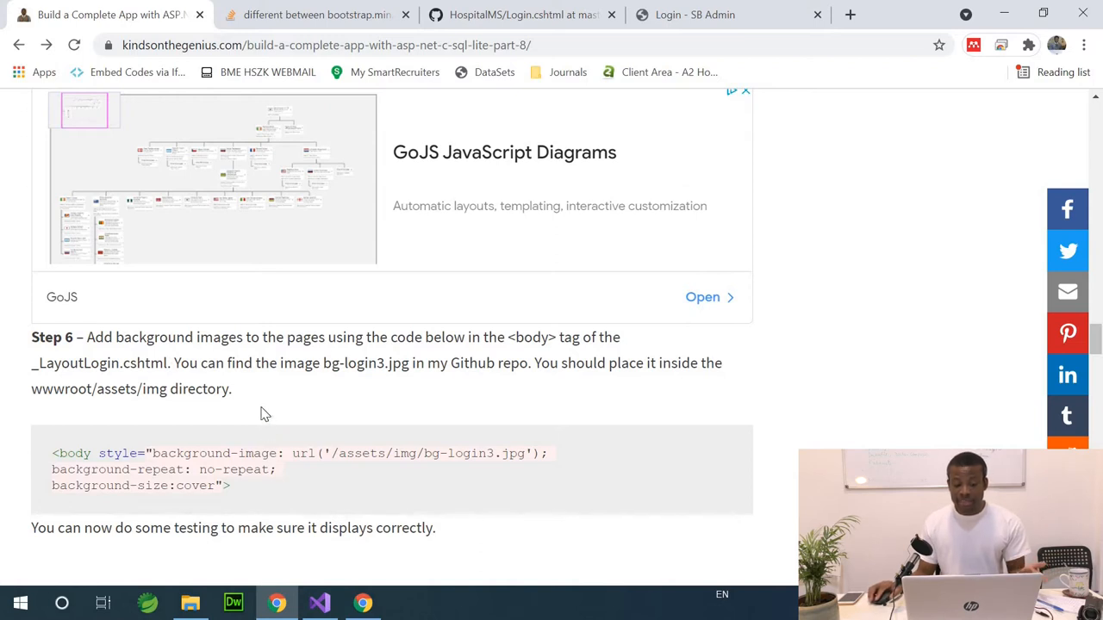
pyautogui.moveTo(442, 381)
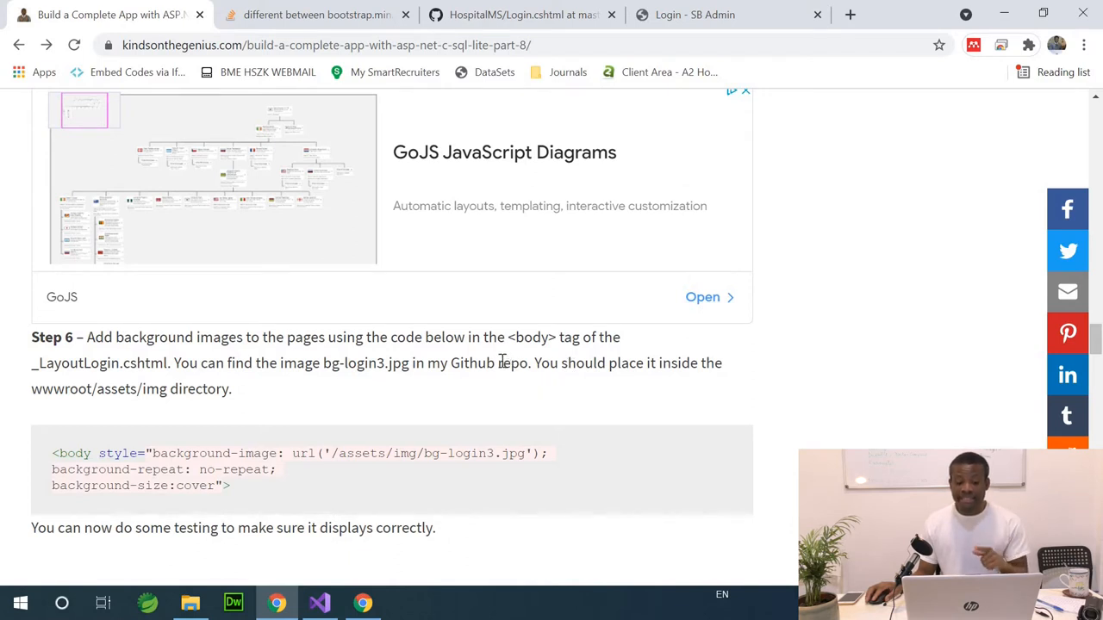
pyautogui.moveTo(472, 334)
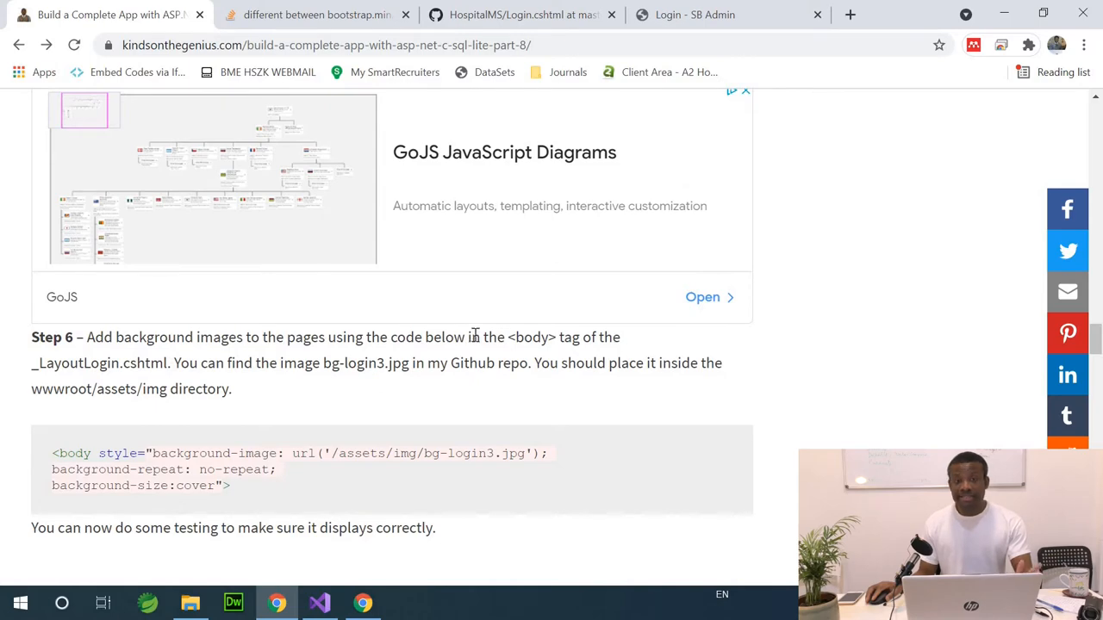
pyautogui.moveTo(482, 32)
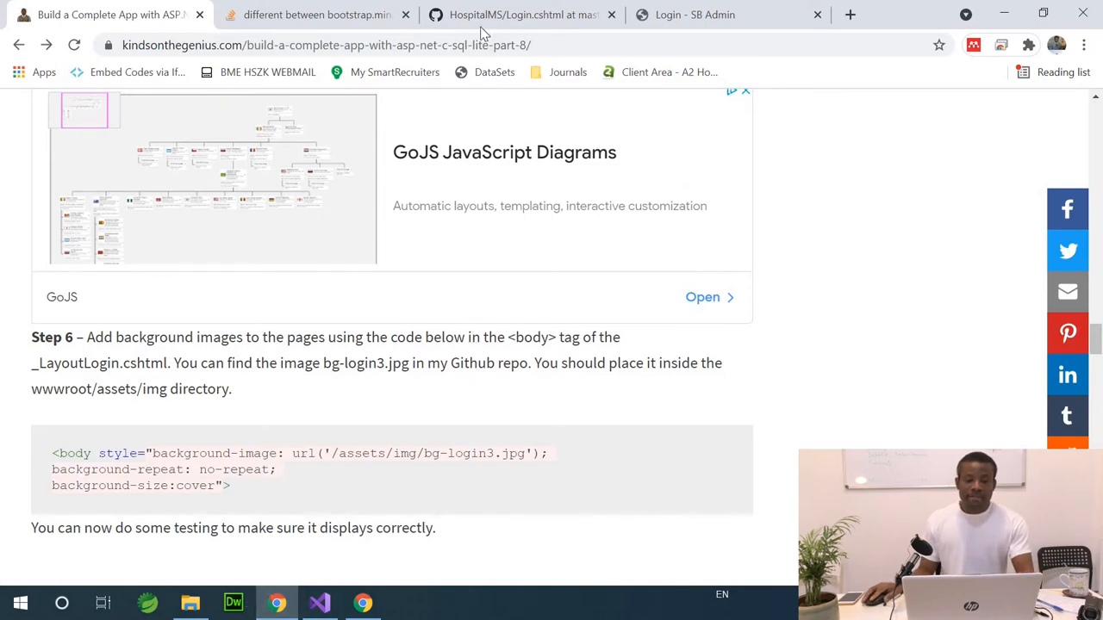
# Navigate the HospitalDemo repository down to wwwroot/assets/img where bg-login3.jpg is listed.
pyautogui.click(517, 14)
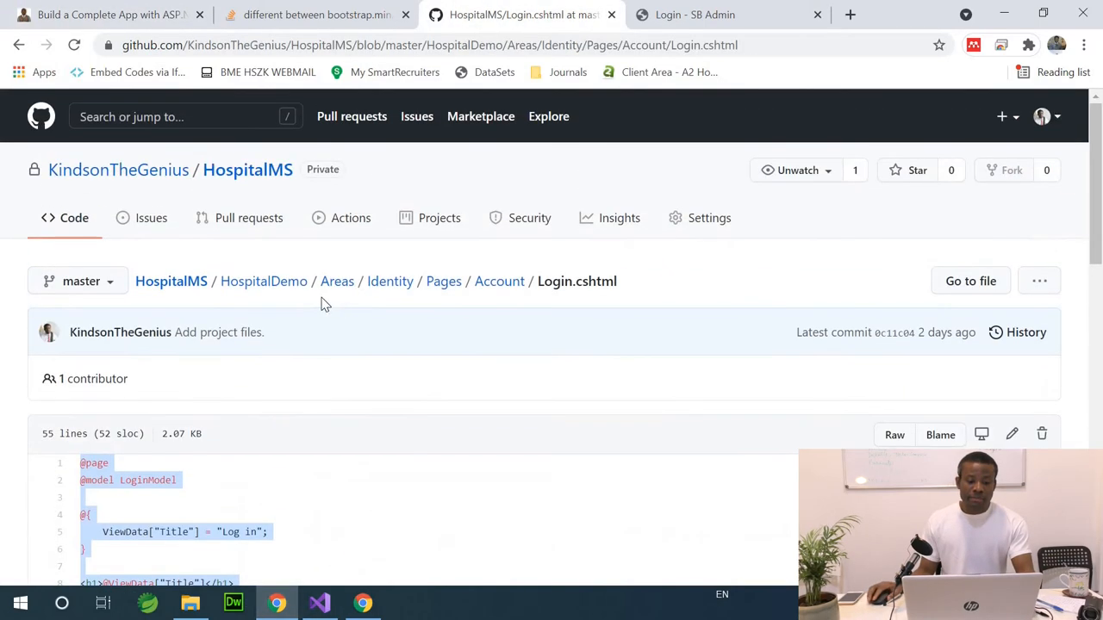
pyautogui.moveTo(264, 281)
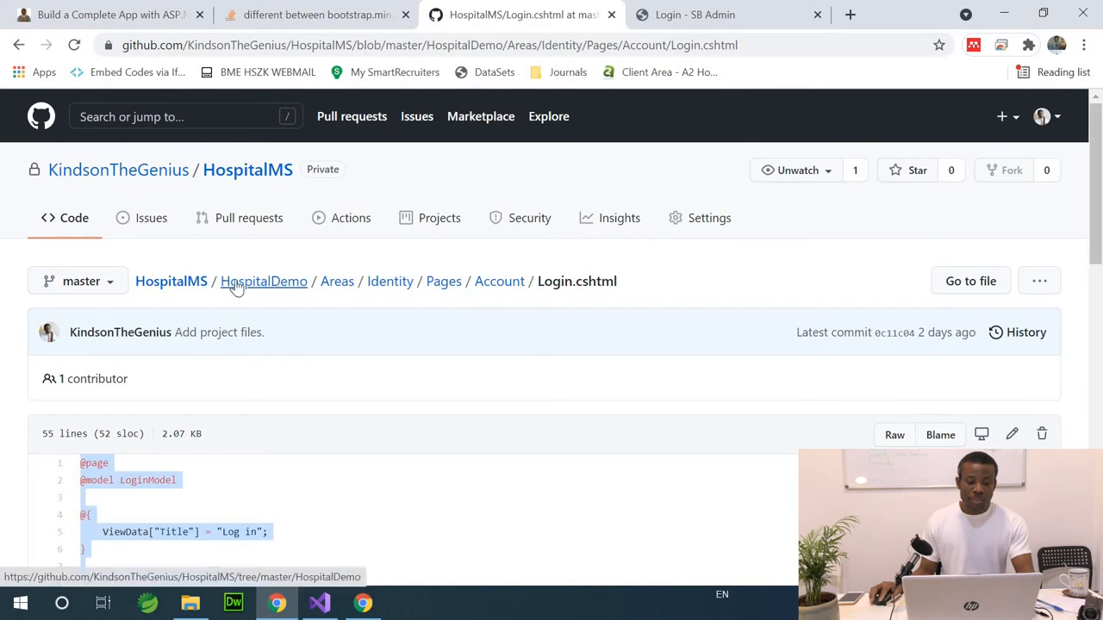
pyautogui.click(264, 281)
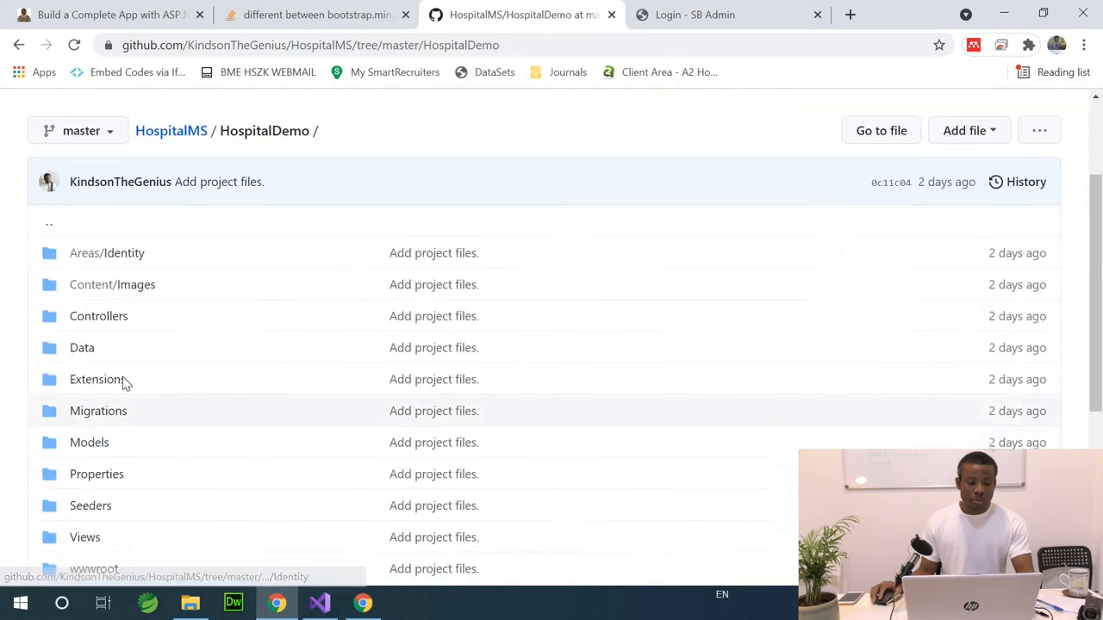
pyautogui.scroll(-3)
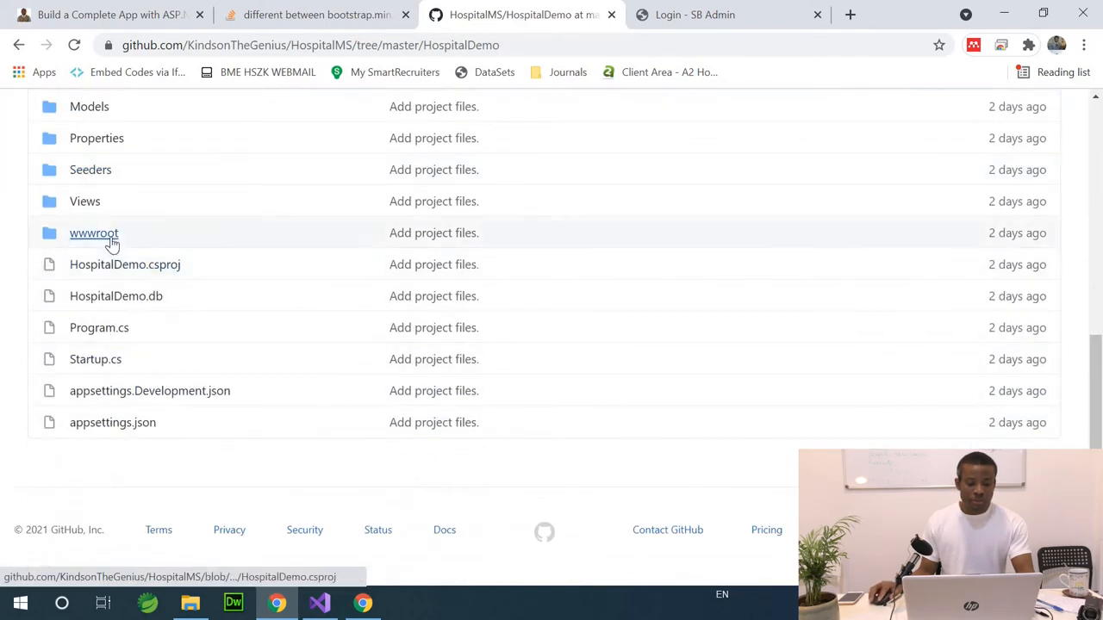
pyautogui.click(94, 233)
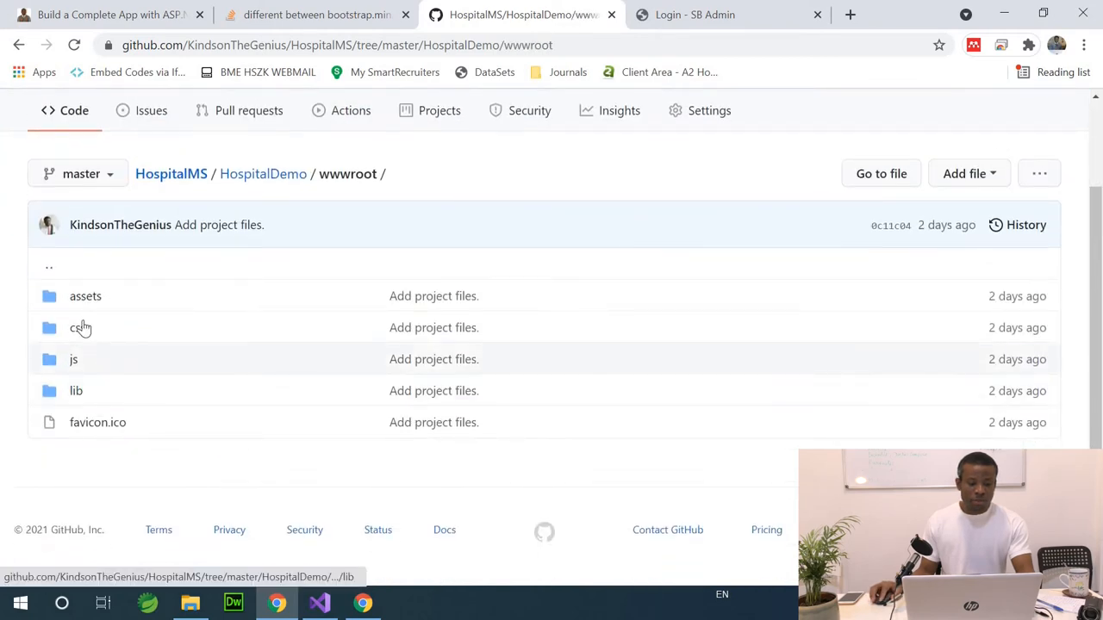
pyautogui.click(86, 296)
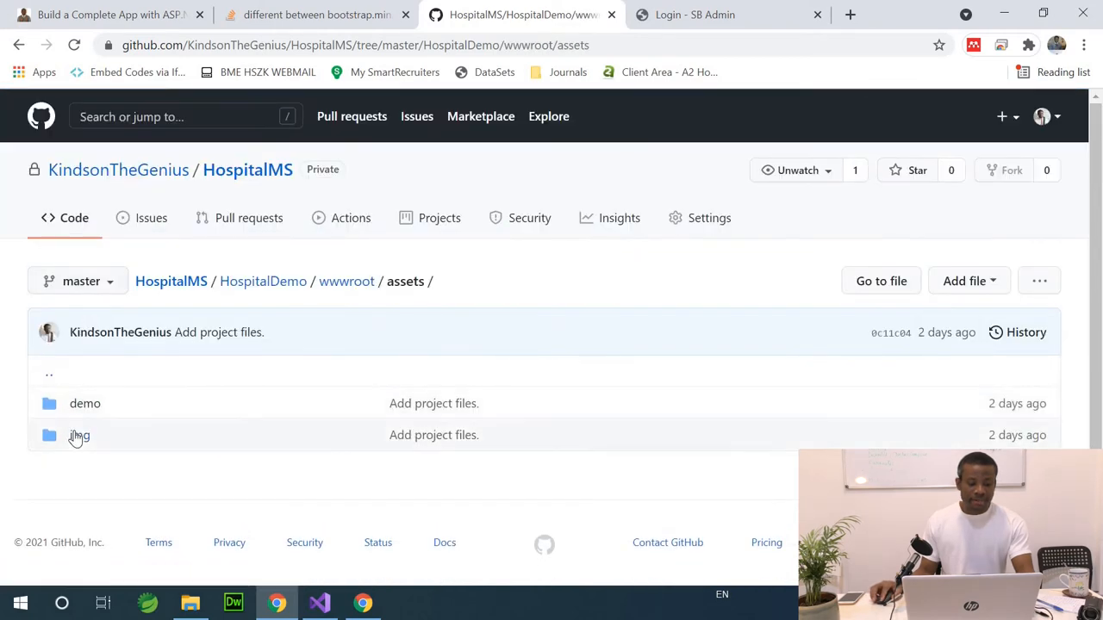
pyautogui.click(79, 434)
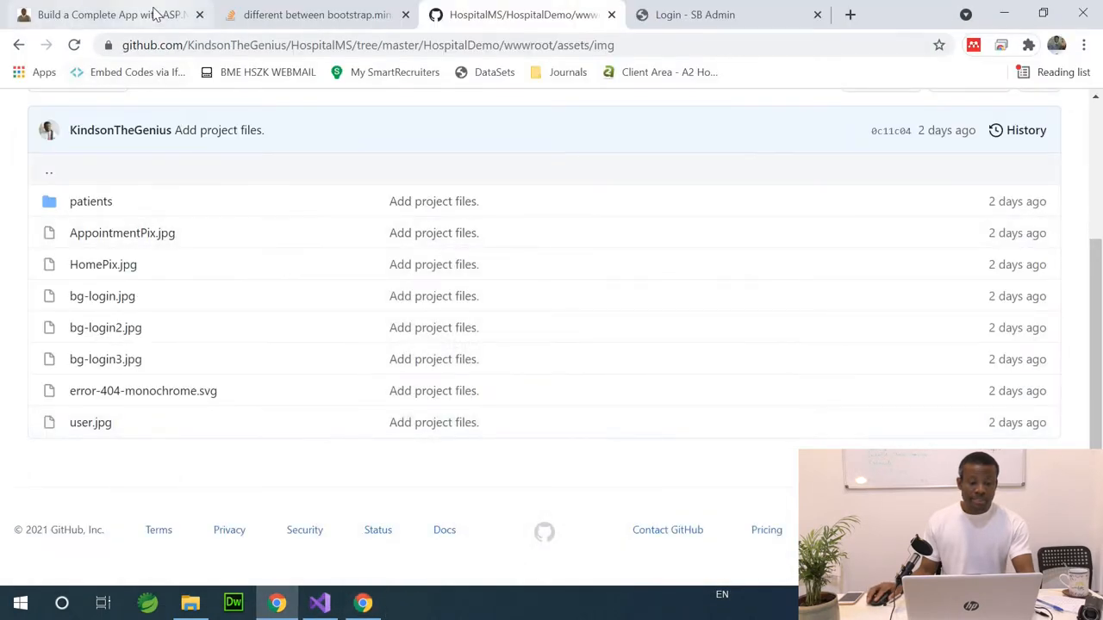
# Try Save link as on user.jpg, cancel it, and view user.jpg in a new tab instead.
pyautogui.click(103, 14)
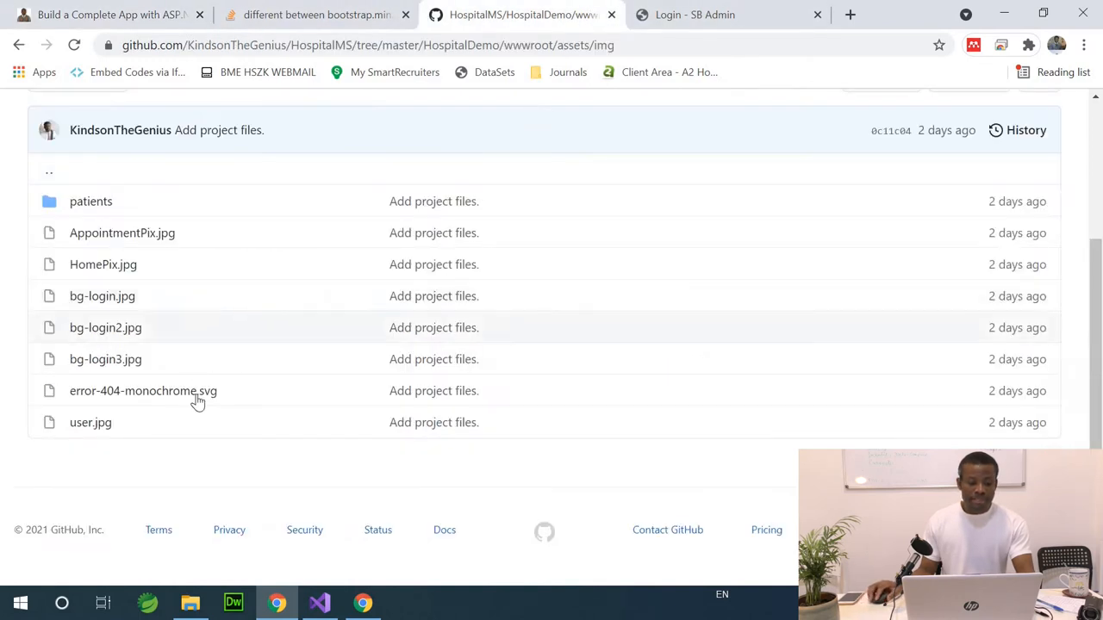
pyautogui.rightClick(90, 422)
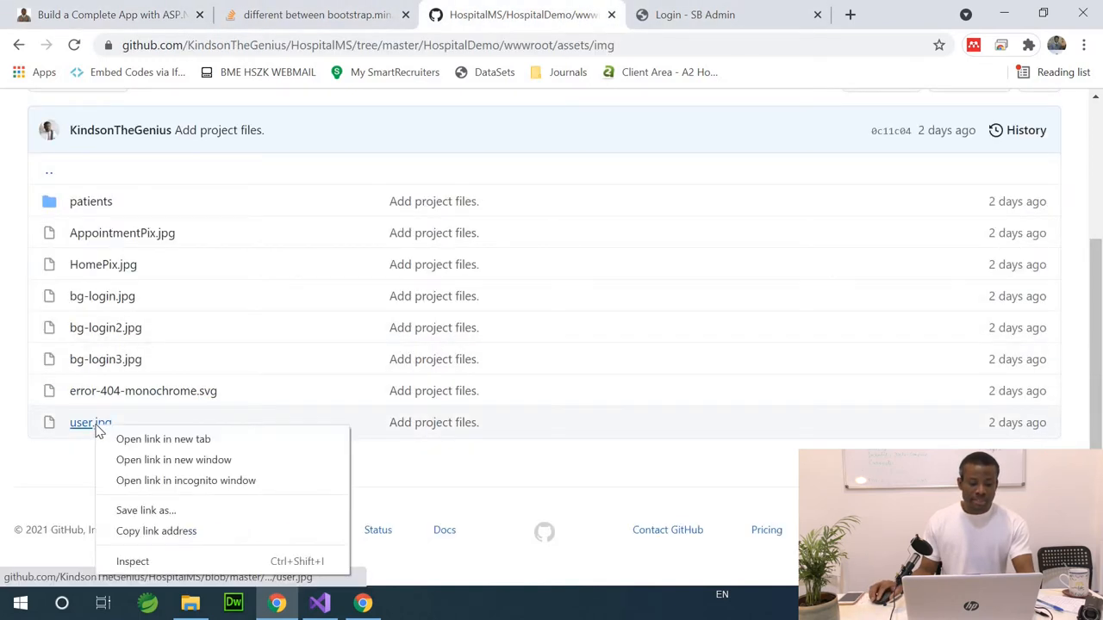
pyautogui.click(168, 509)
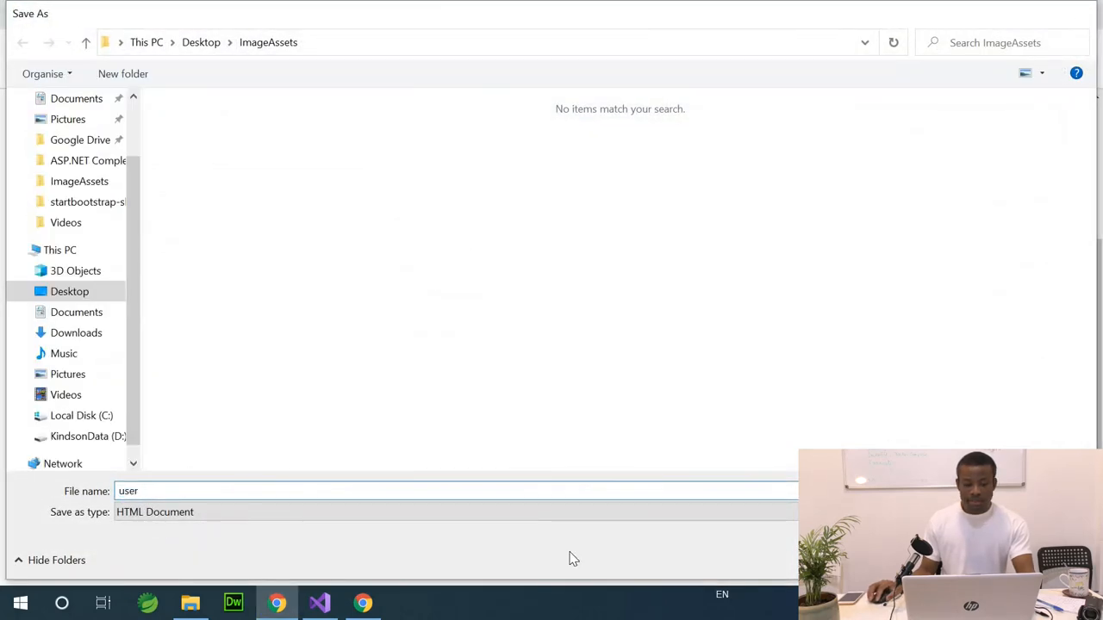
pyautogui.rightClick(90, 423)
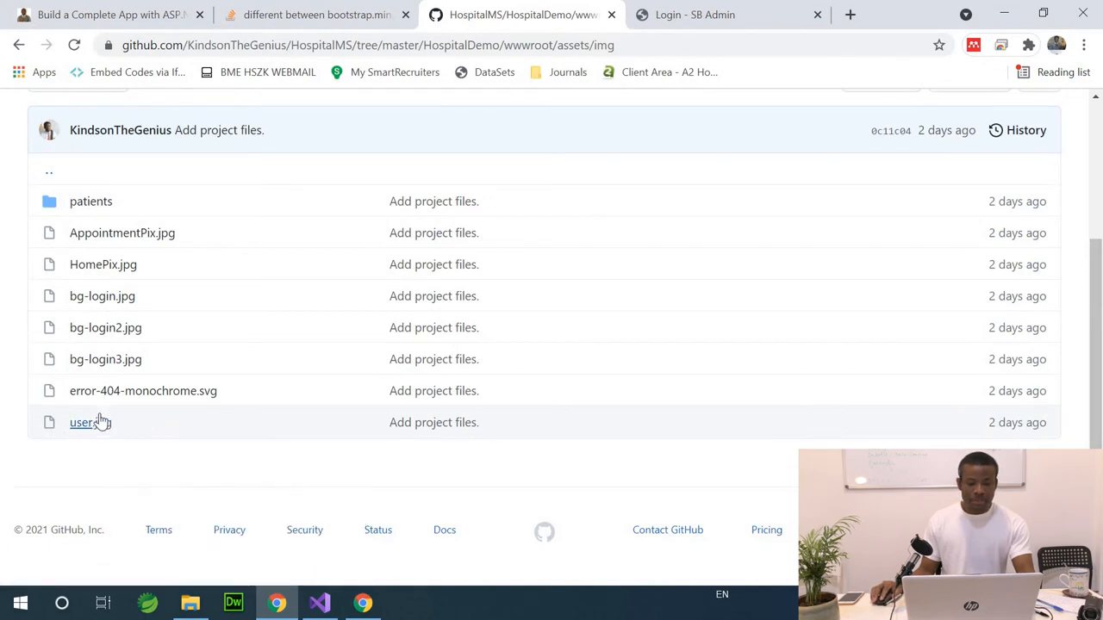
pyautogui.click(83, 422)
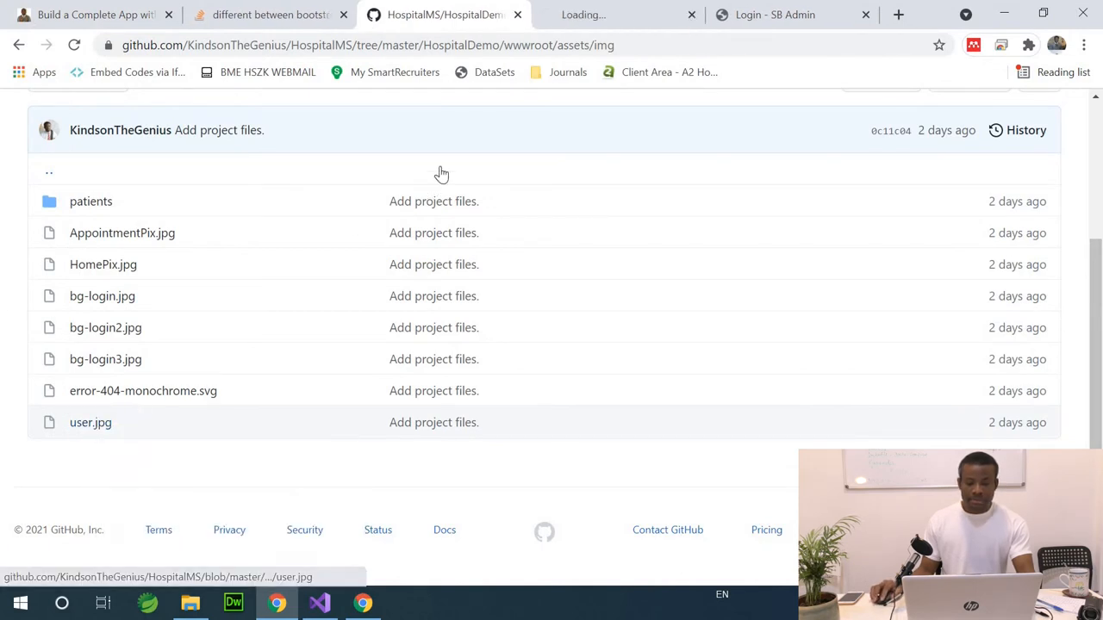
pyautogui.click(89, 422)
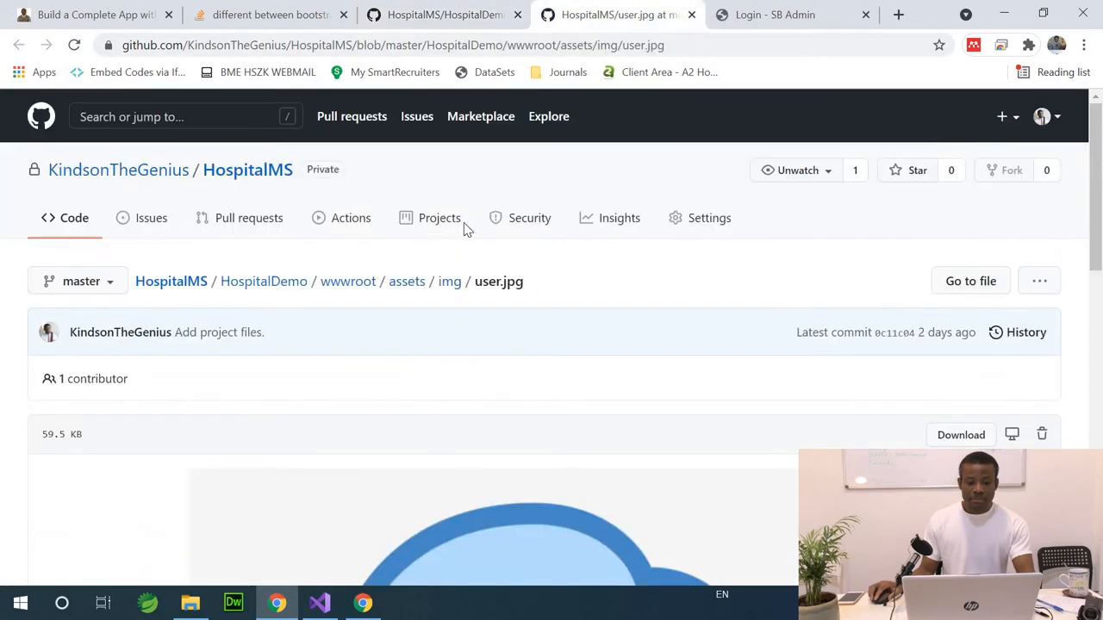
pyautogui.scroll(-3)
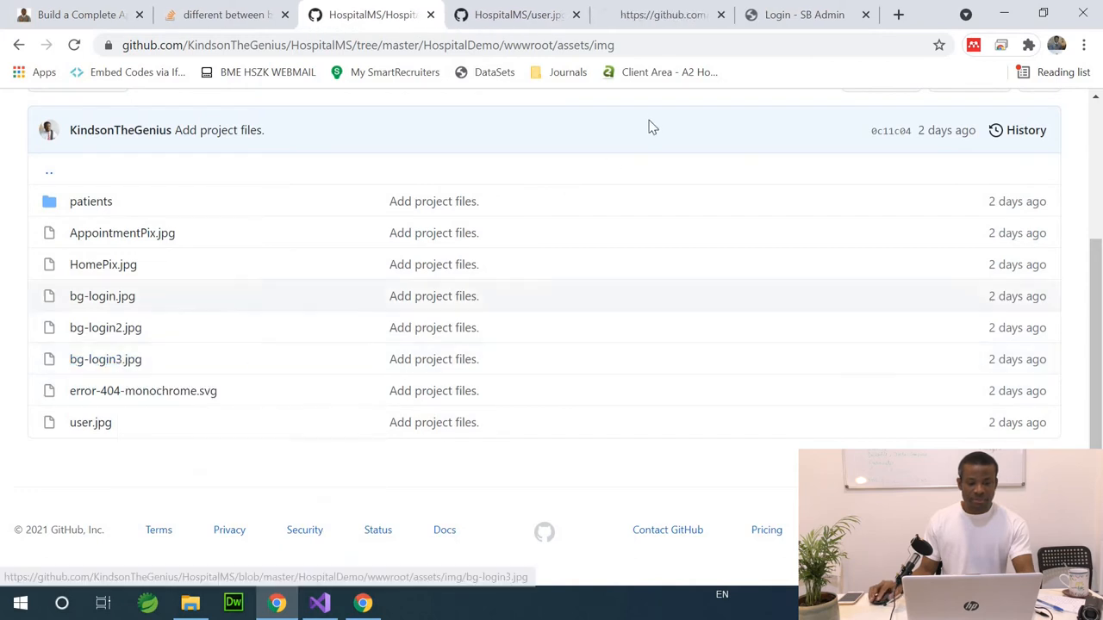
# Download bg-login3.jpg from its GitHub file page and bring up File Explorer.
pyautogui.click(106, 360)
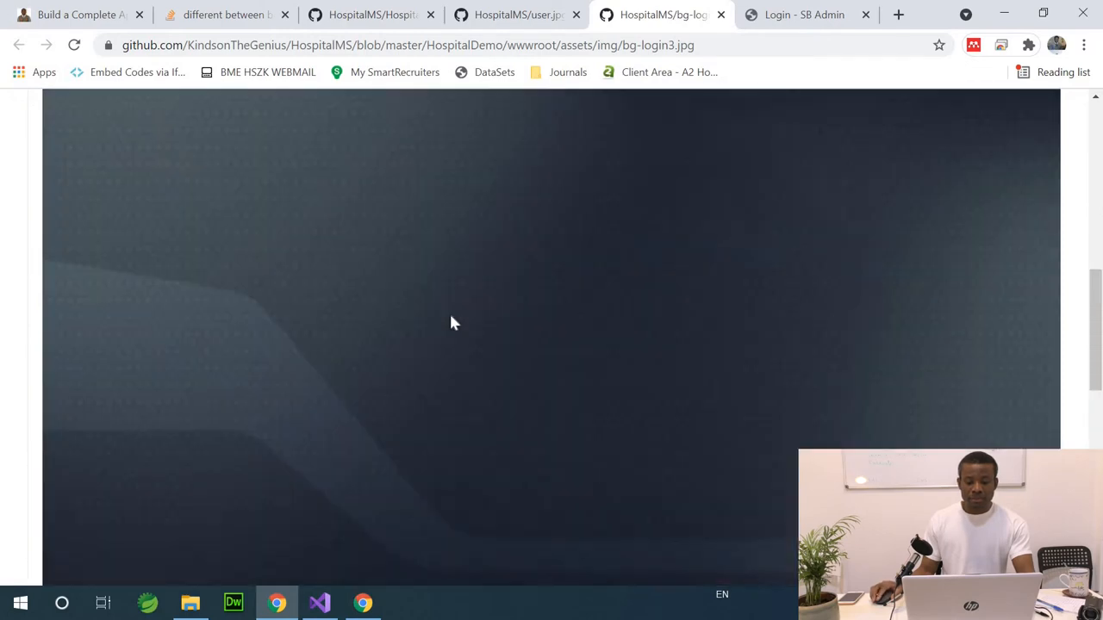
pyautogui.moveTo(483, 360)
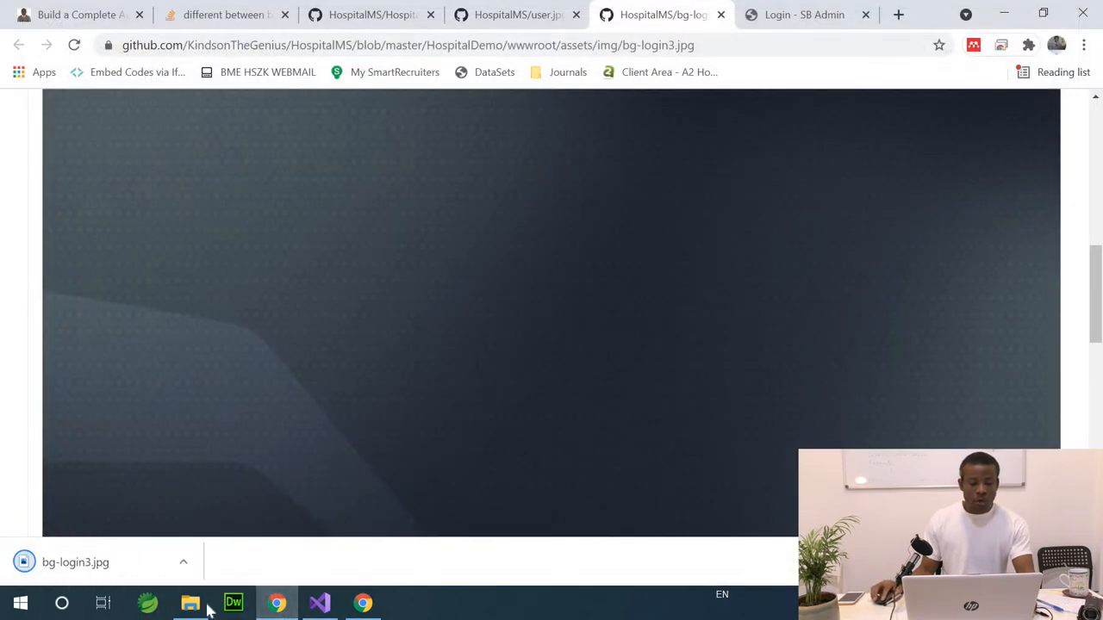
pyautogui.click(189, 603)
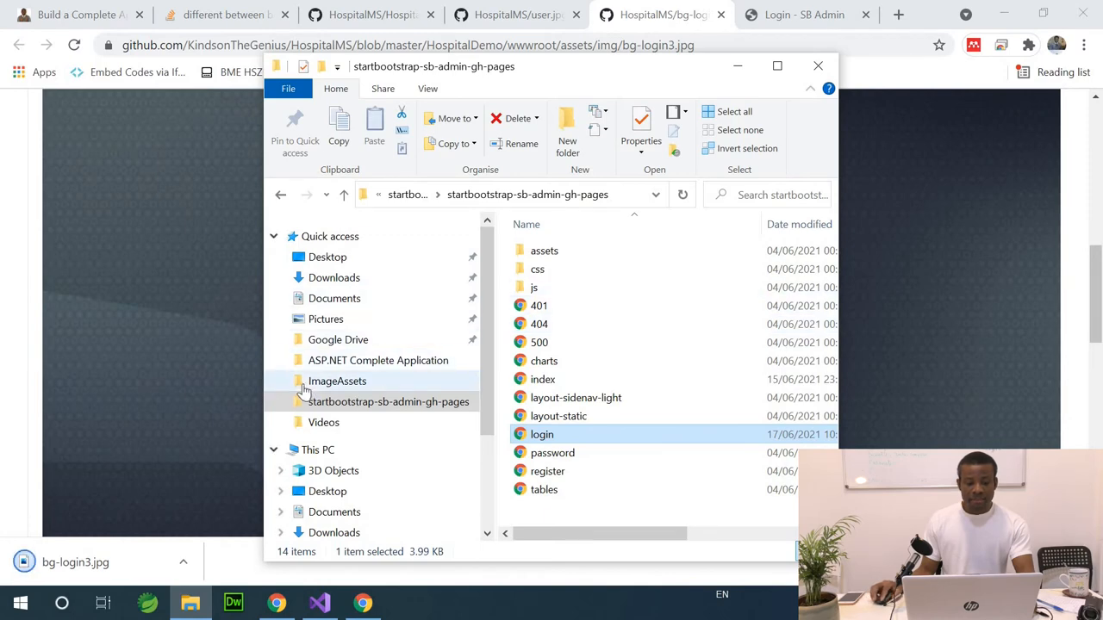
# Copy bg-login3 from the Desktop ImageAssets folder and switch to the running app.
pyautogui.click(338, 381)
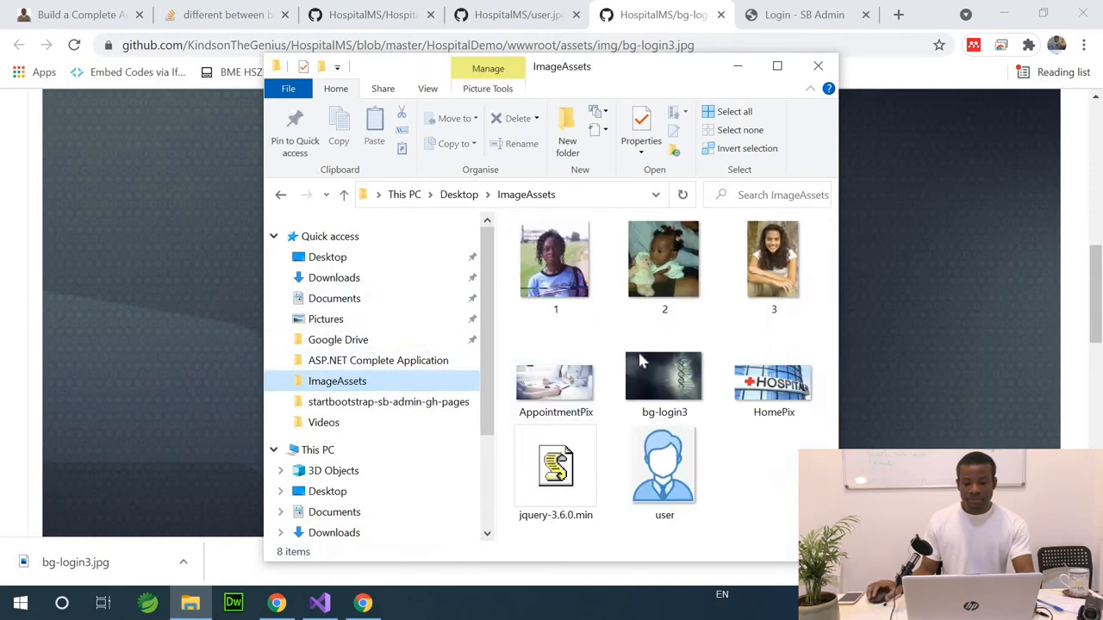
pyautogui.rightClick(665, 379)
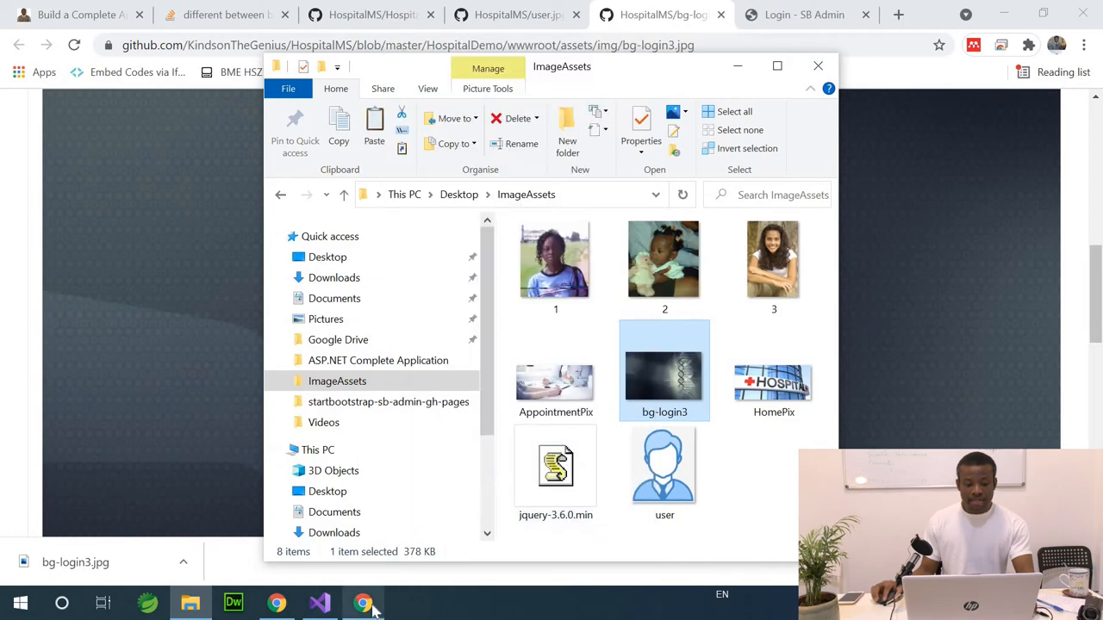
pyautogui.click(362, 604)
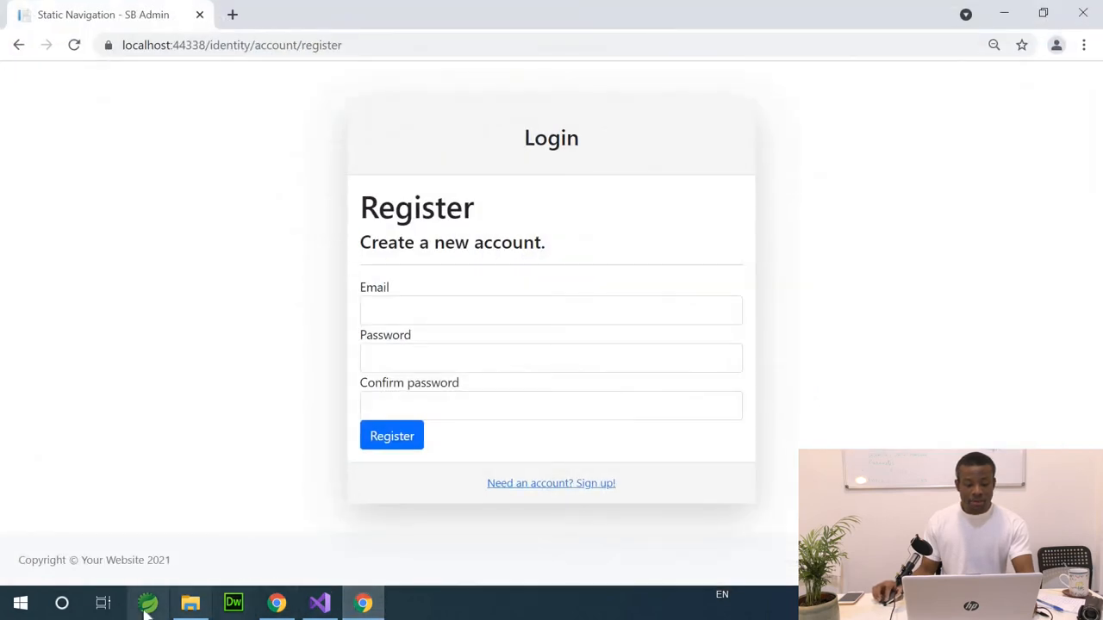
# Stop debugging and paste bg-login3.jpg into Solution Explorer's wwwroot/assets/img folder.
pyautogui.click(320, 603)
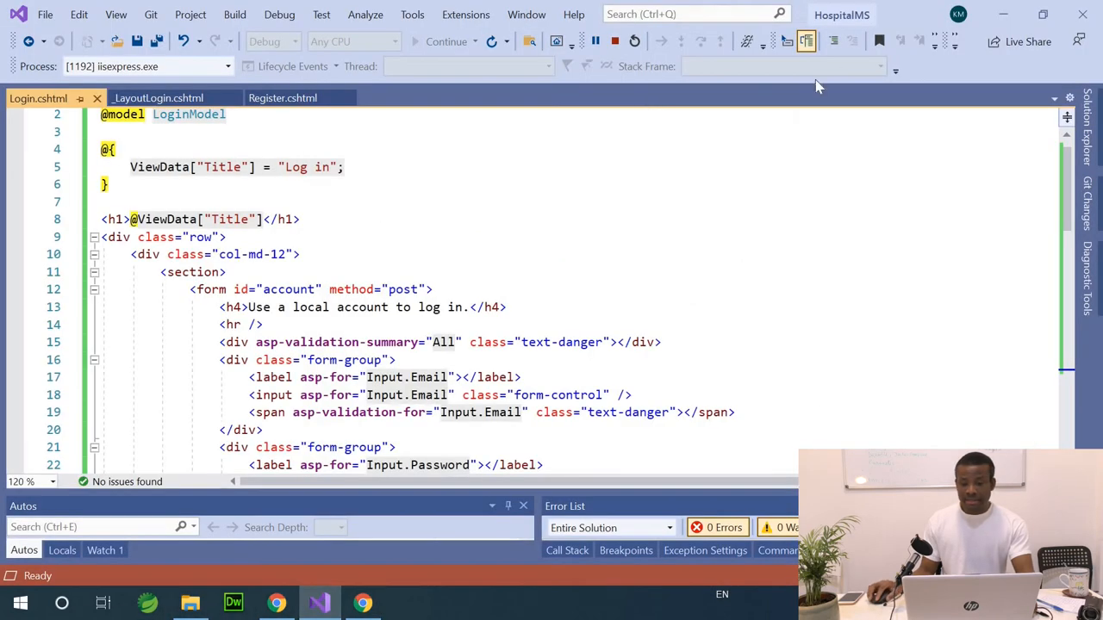
pyautogui.moveTo(614, 41)
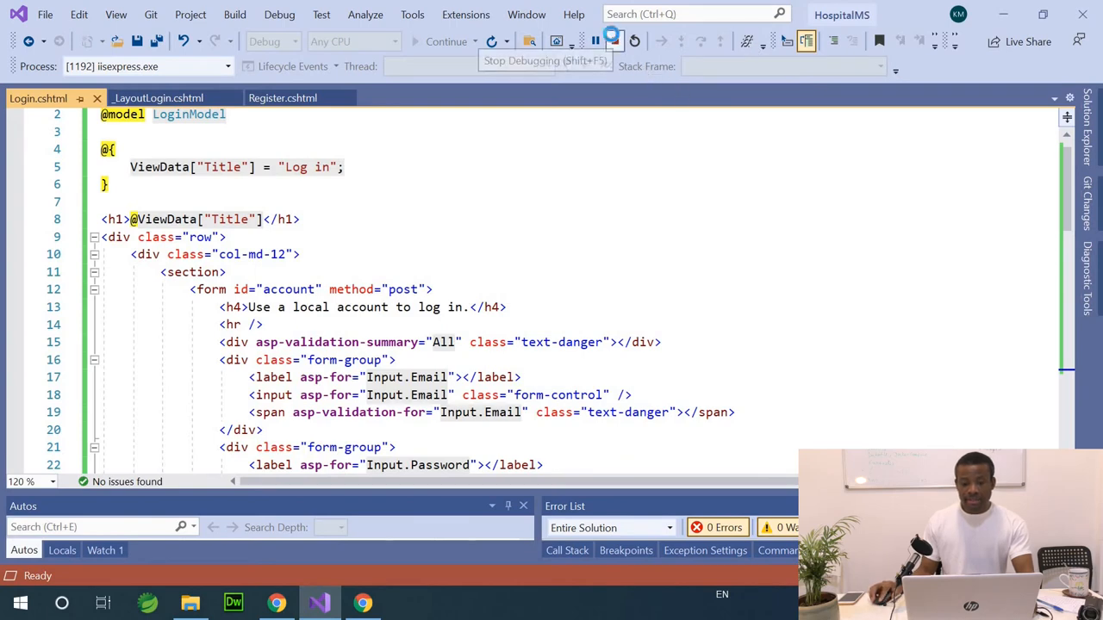
pyautogui.click(612, 41)
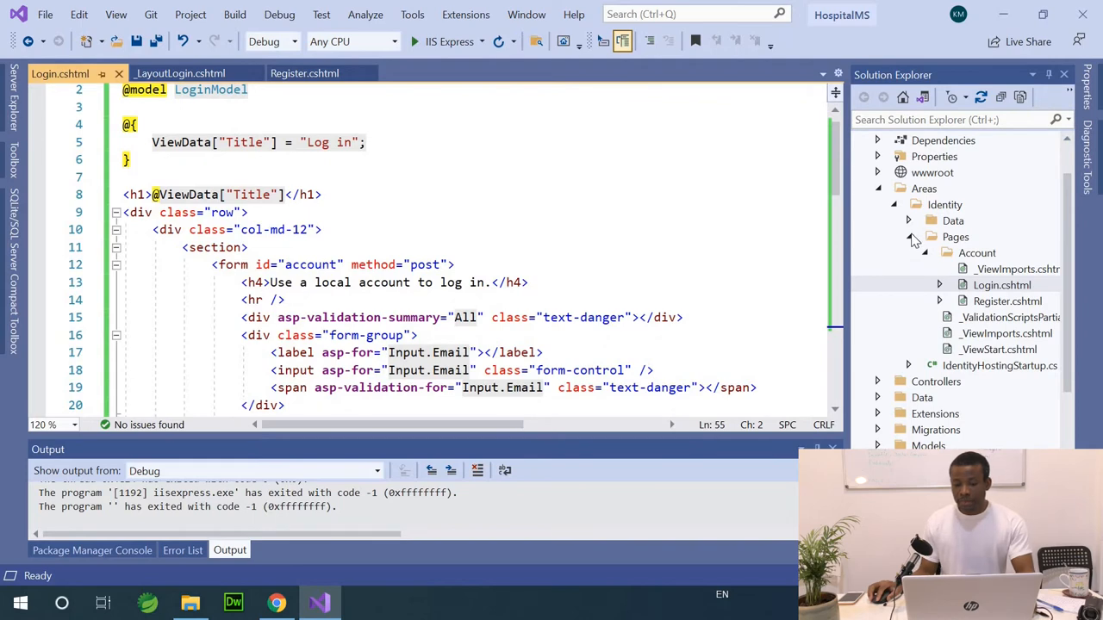
pyautogui.click(910, 238)
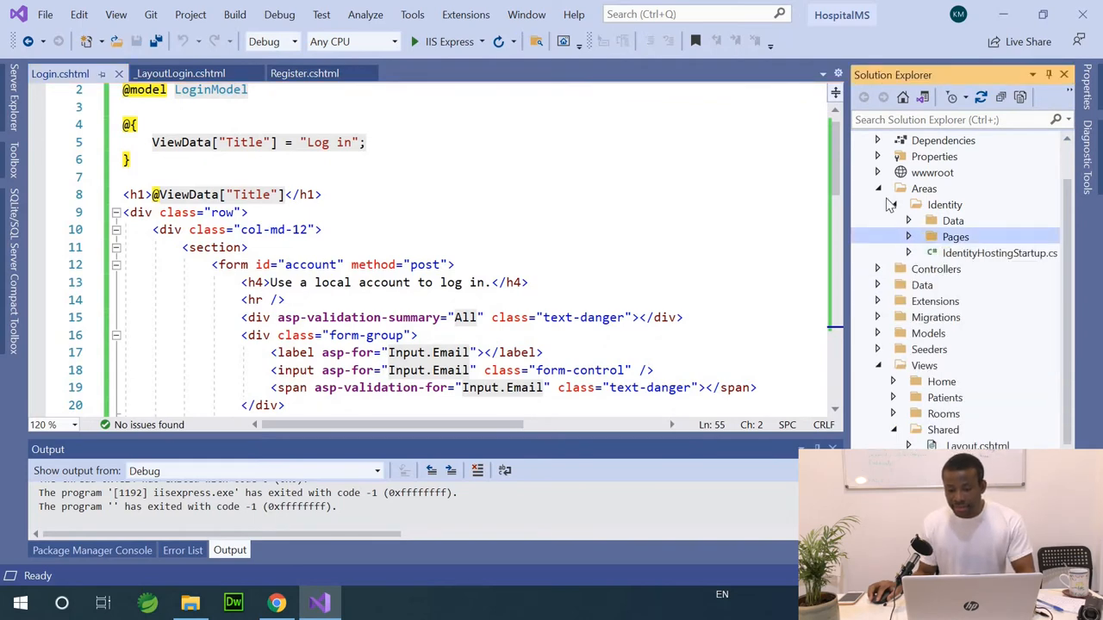
pyautogui.click(879, 188)
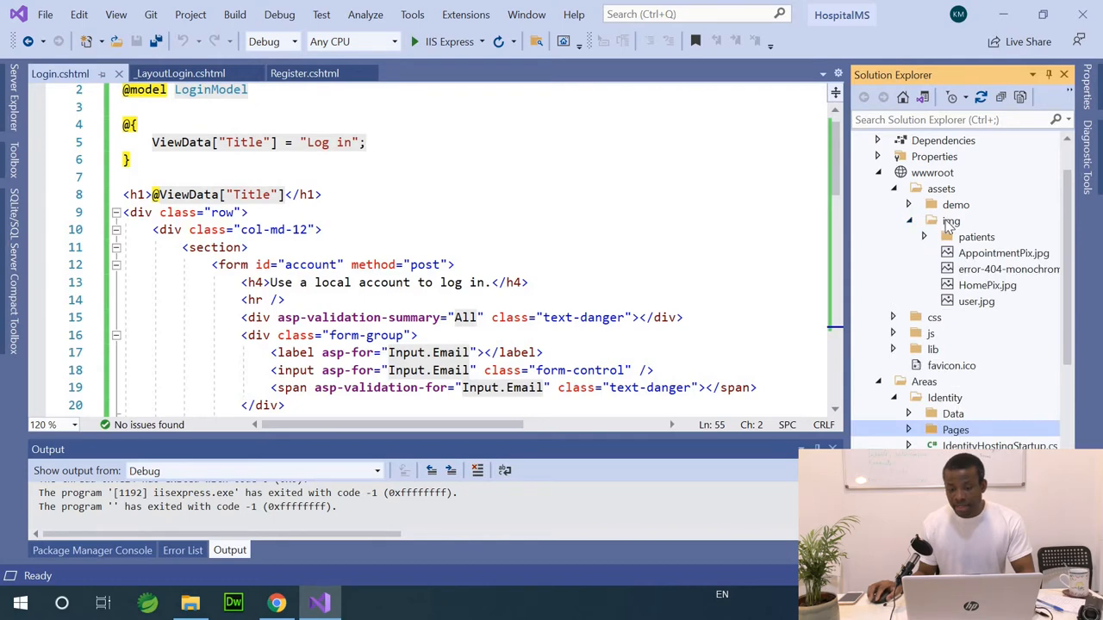
pyautogui.rightClick(951, 221)
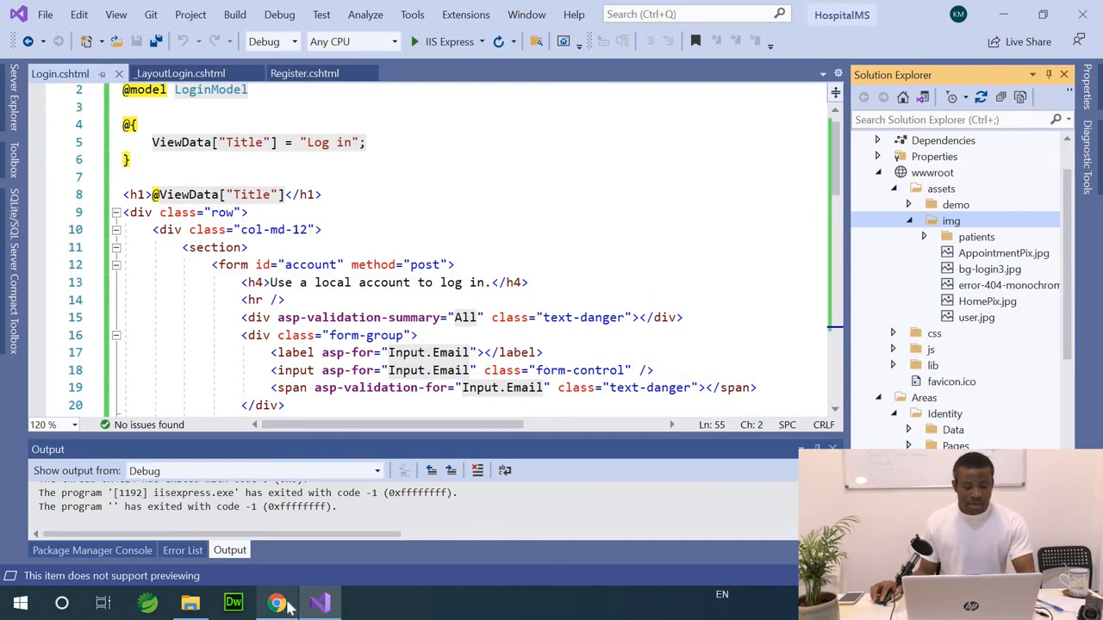
pyautogui.click(277, 603)
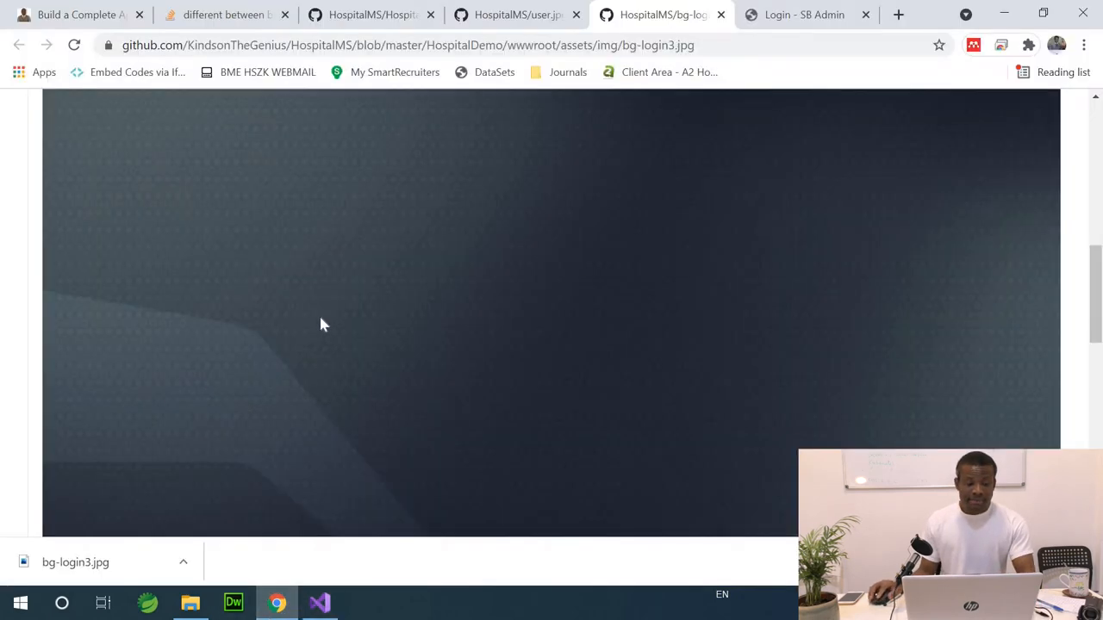
# Copy the <body style=...> background-image snippet from Step 6 of the kindsonthegenius tutorial.
pyautogui.click(78, 14)
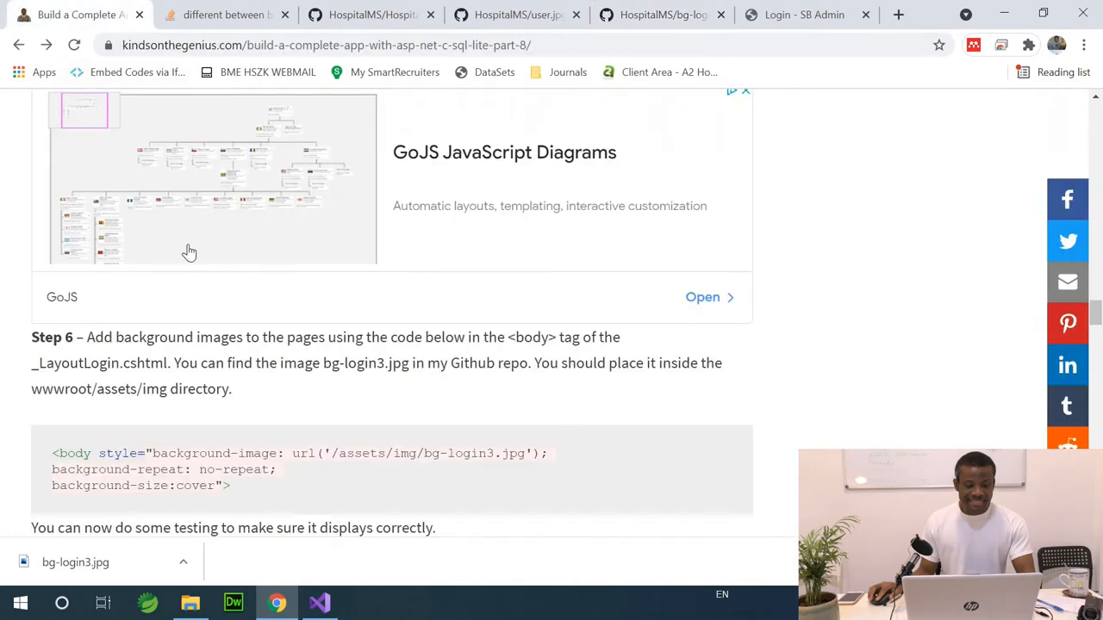
pyautogui.scroll(-3)
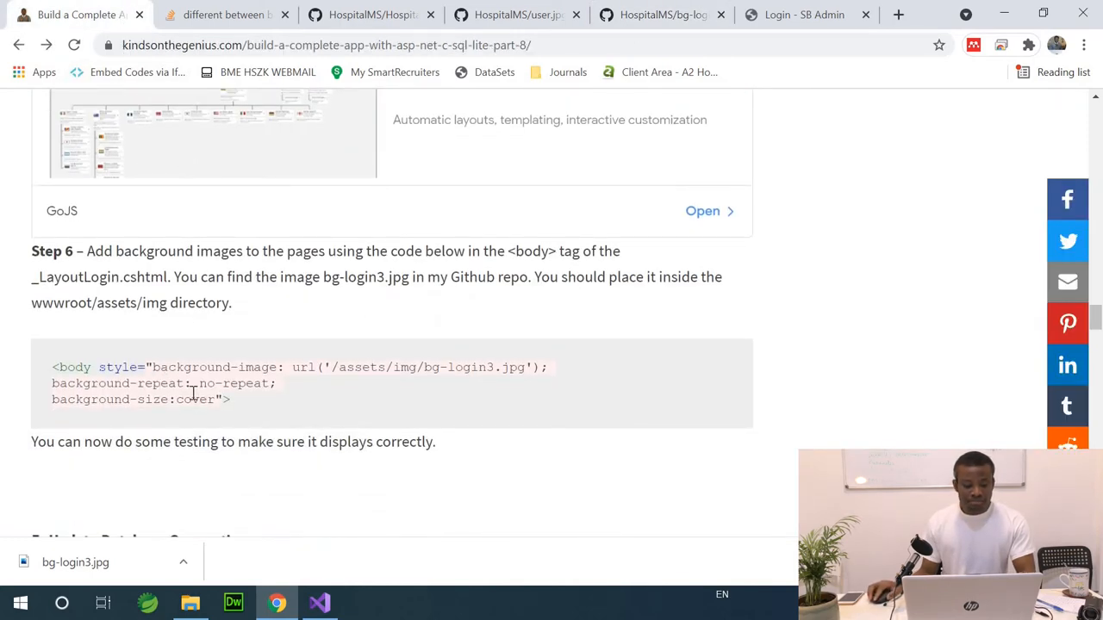
pyautogui.moveTo(296, 334)
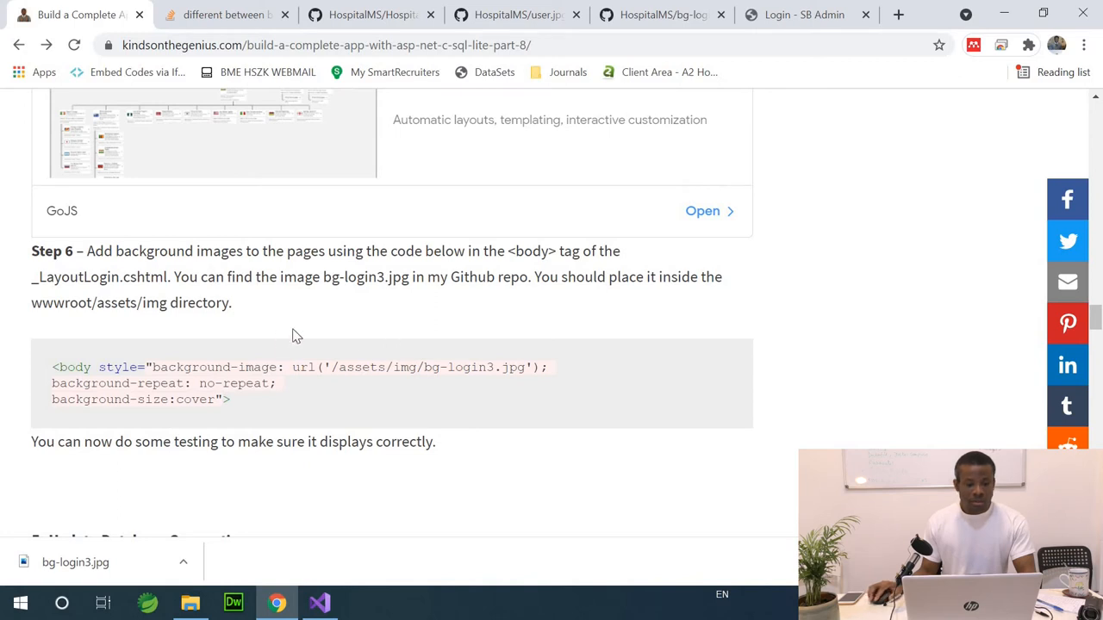
pyautogui.moveTo(266, 421)
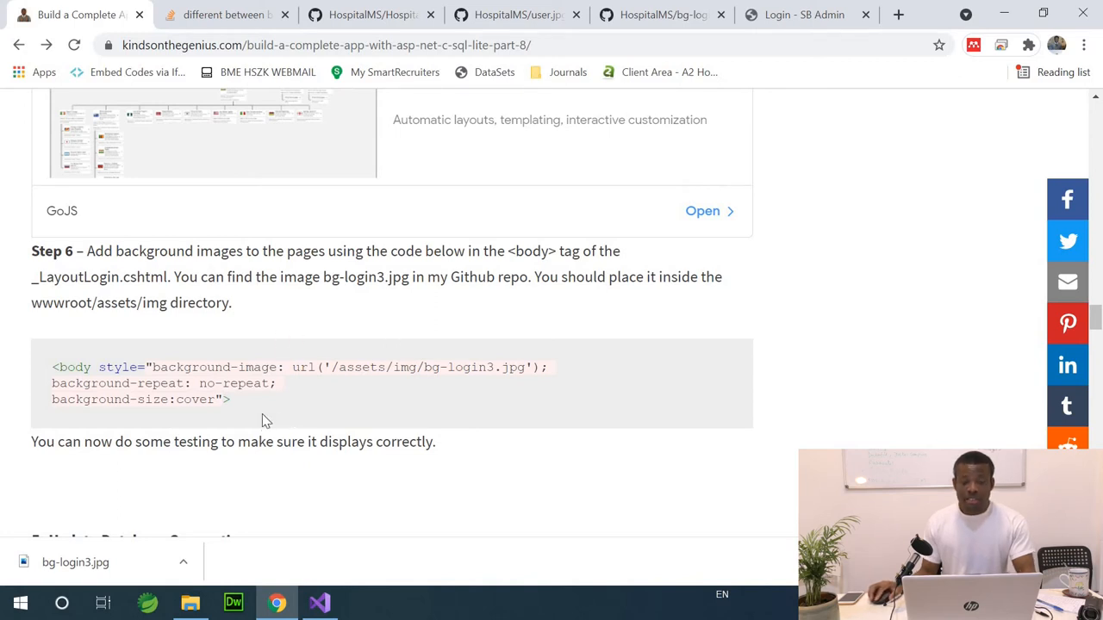
pyautogui.moveTo(262, 410)
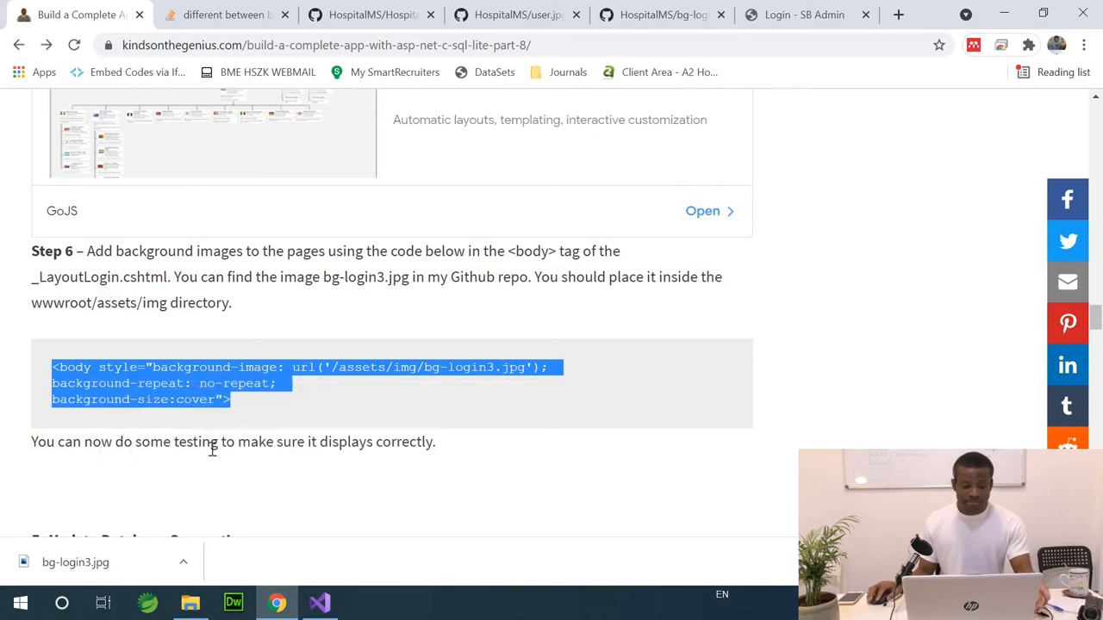
pyautogui.click(319, 603)
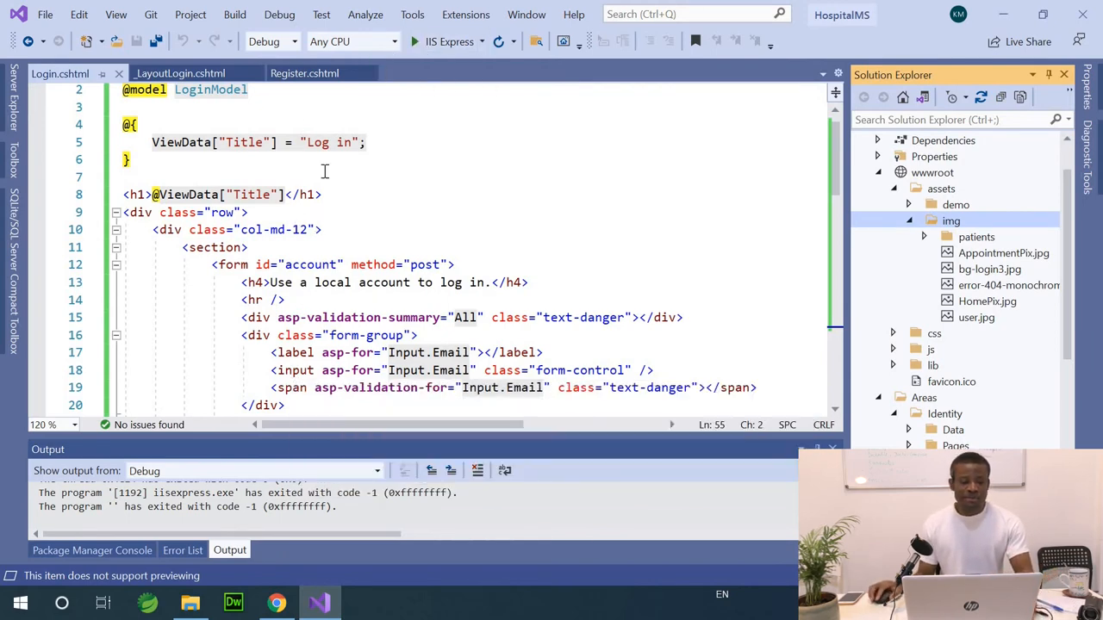
# Replace _LayoutLogin.cshtml's <body> with the bg-login3.jpg no-repeat cover style, save, and run IIS Express.
pyautogui.click(180, 72)
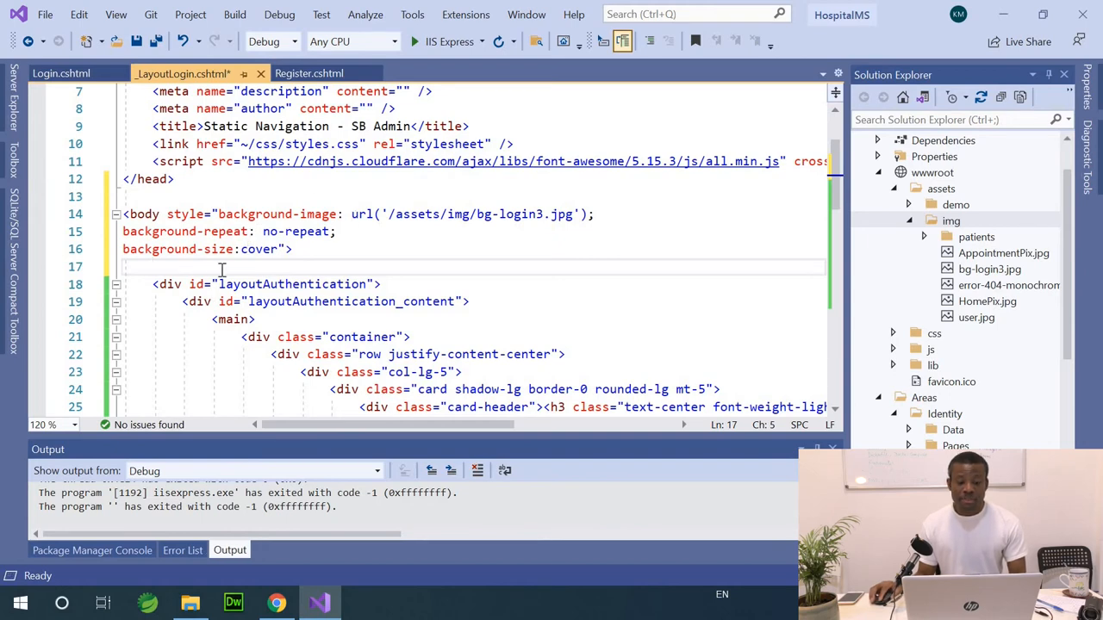
pyautogui.moveTo(231, 248)
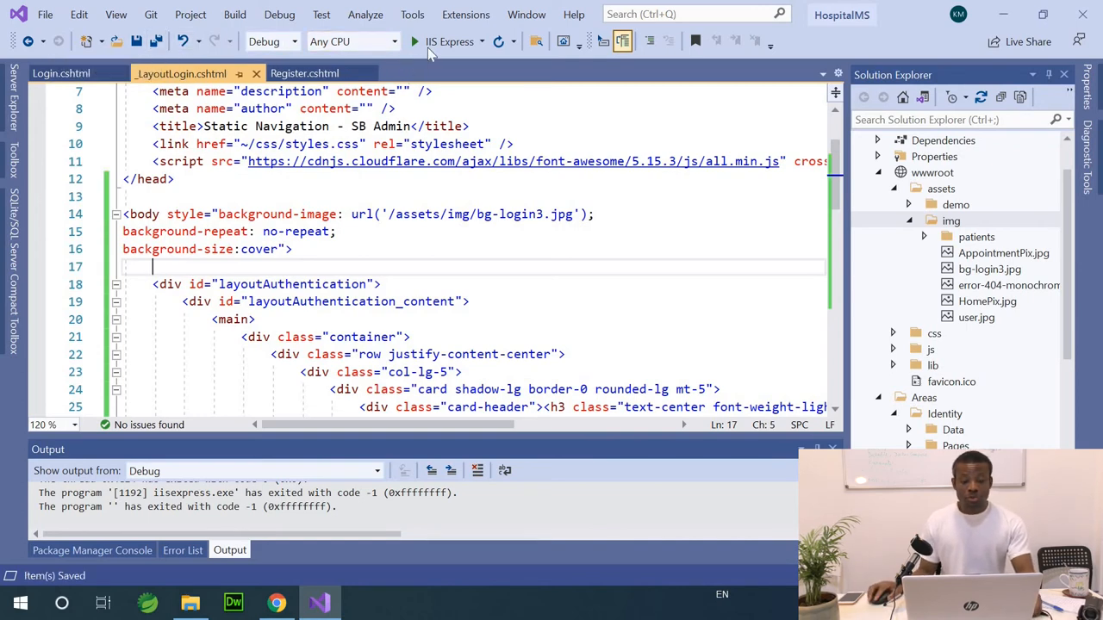
pyautogui.click(414, 42)
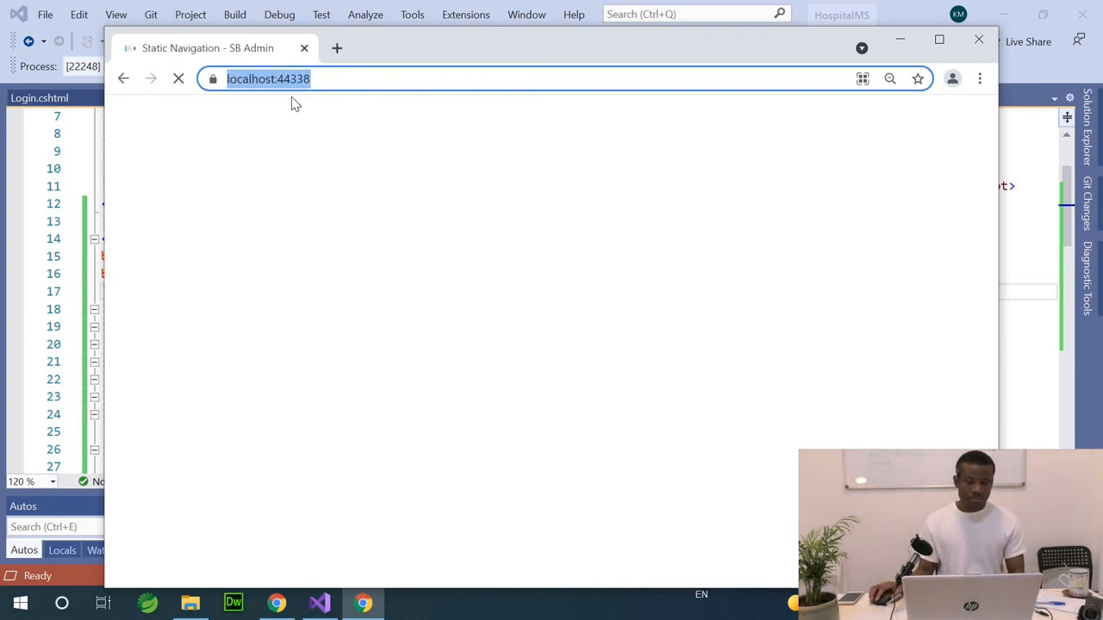
# Visit localhost:44338/identity/account/login, then /identity/account/register, both showing the DNA background.
pyautogui.click(180, 79)
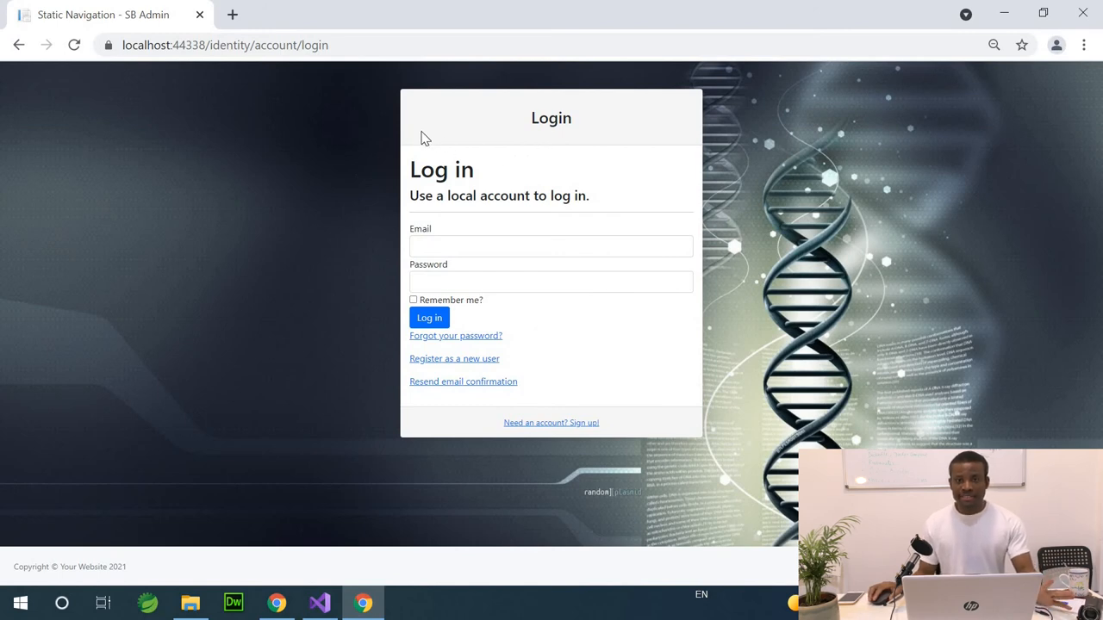
pyautogui.moveTo(326, 146)
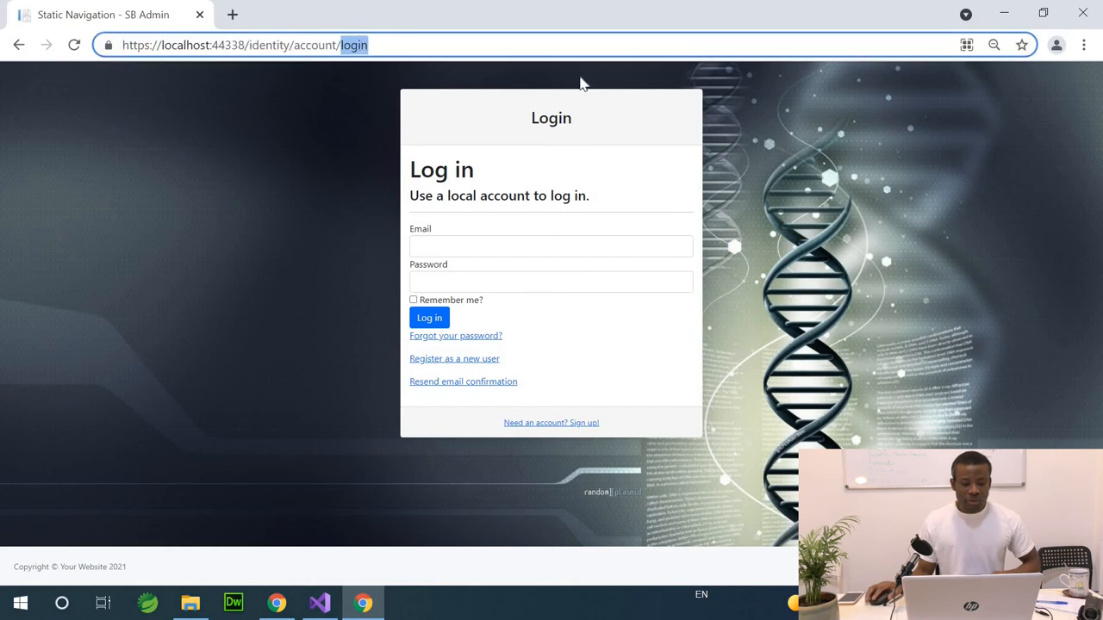
pyautogui.write('register')
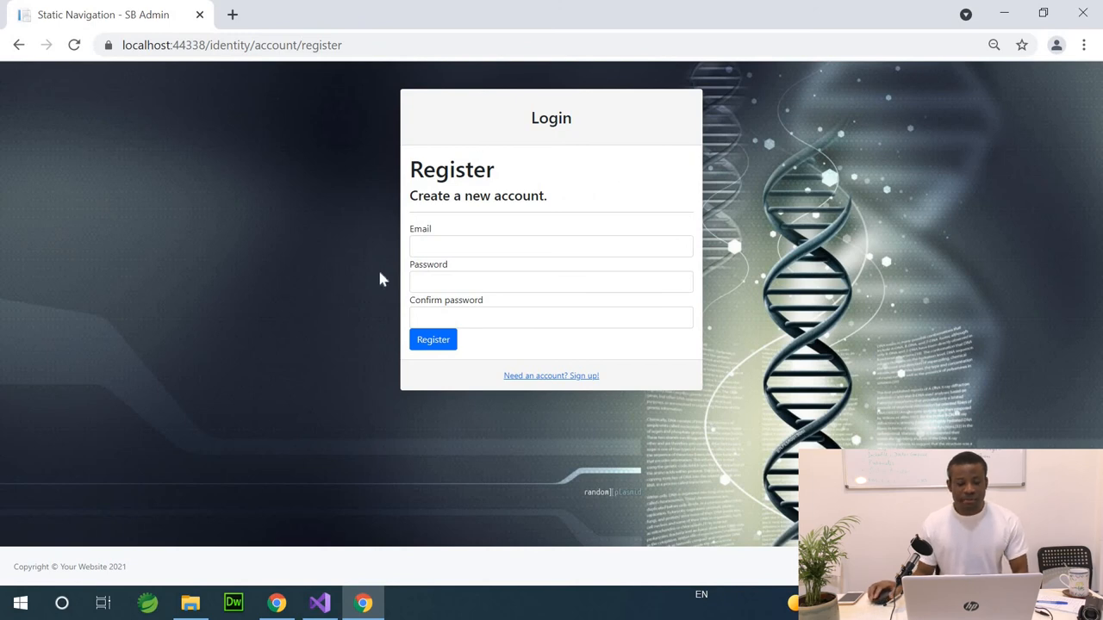
pyautogui.moveTo(231, 369)
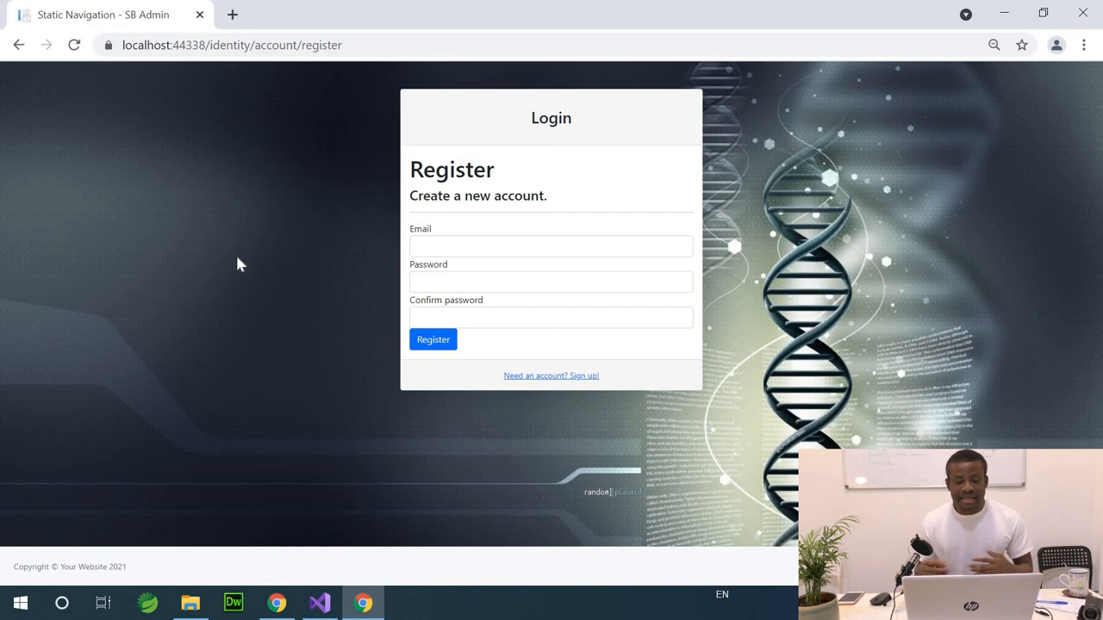
pyautogui.moveTo(196, 159)
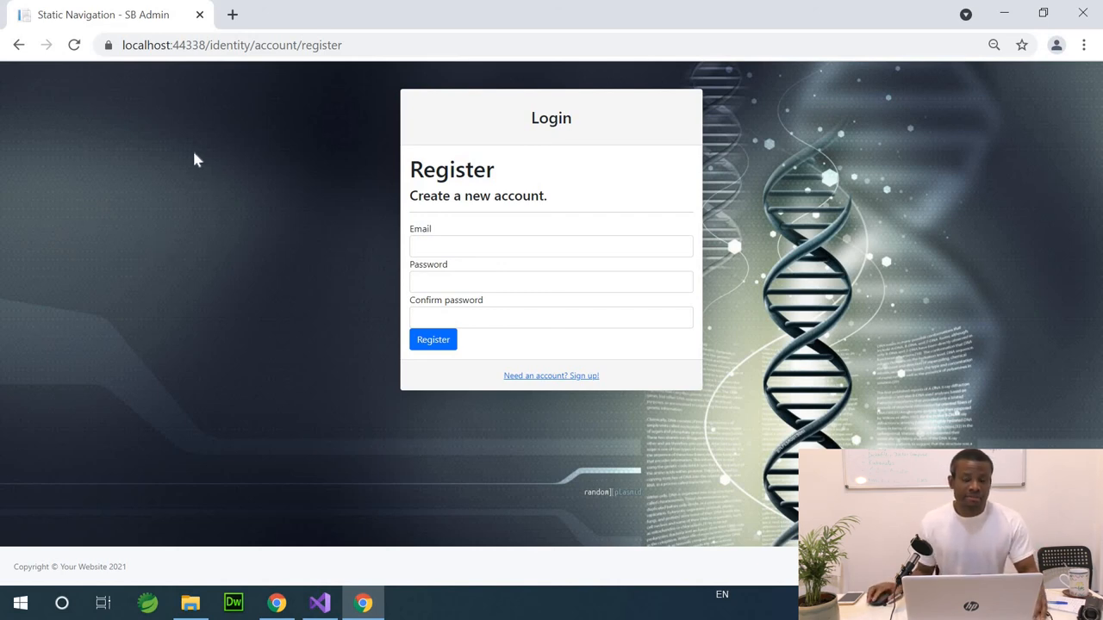